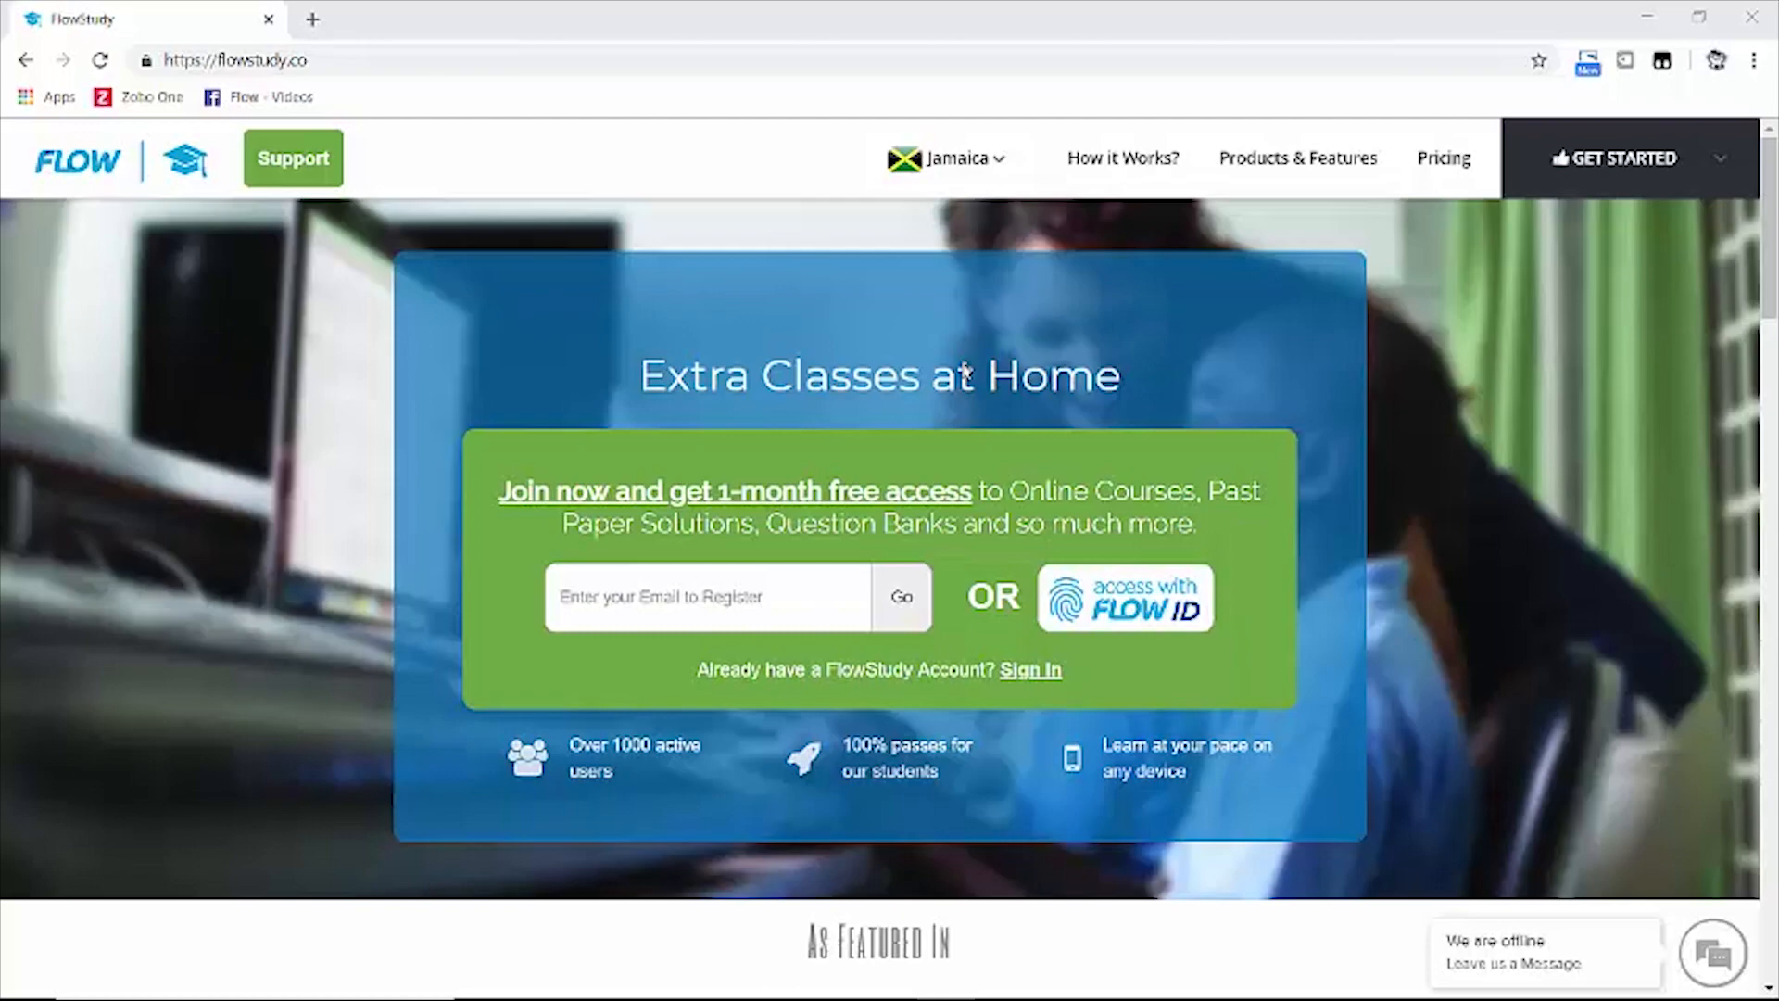
mouse_move(1628, 167)
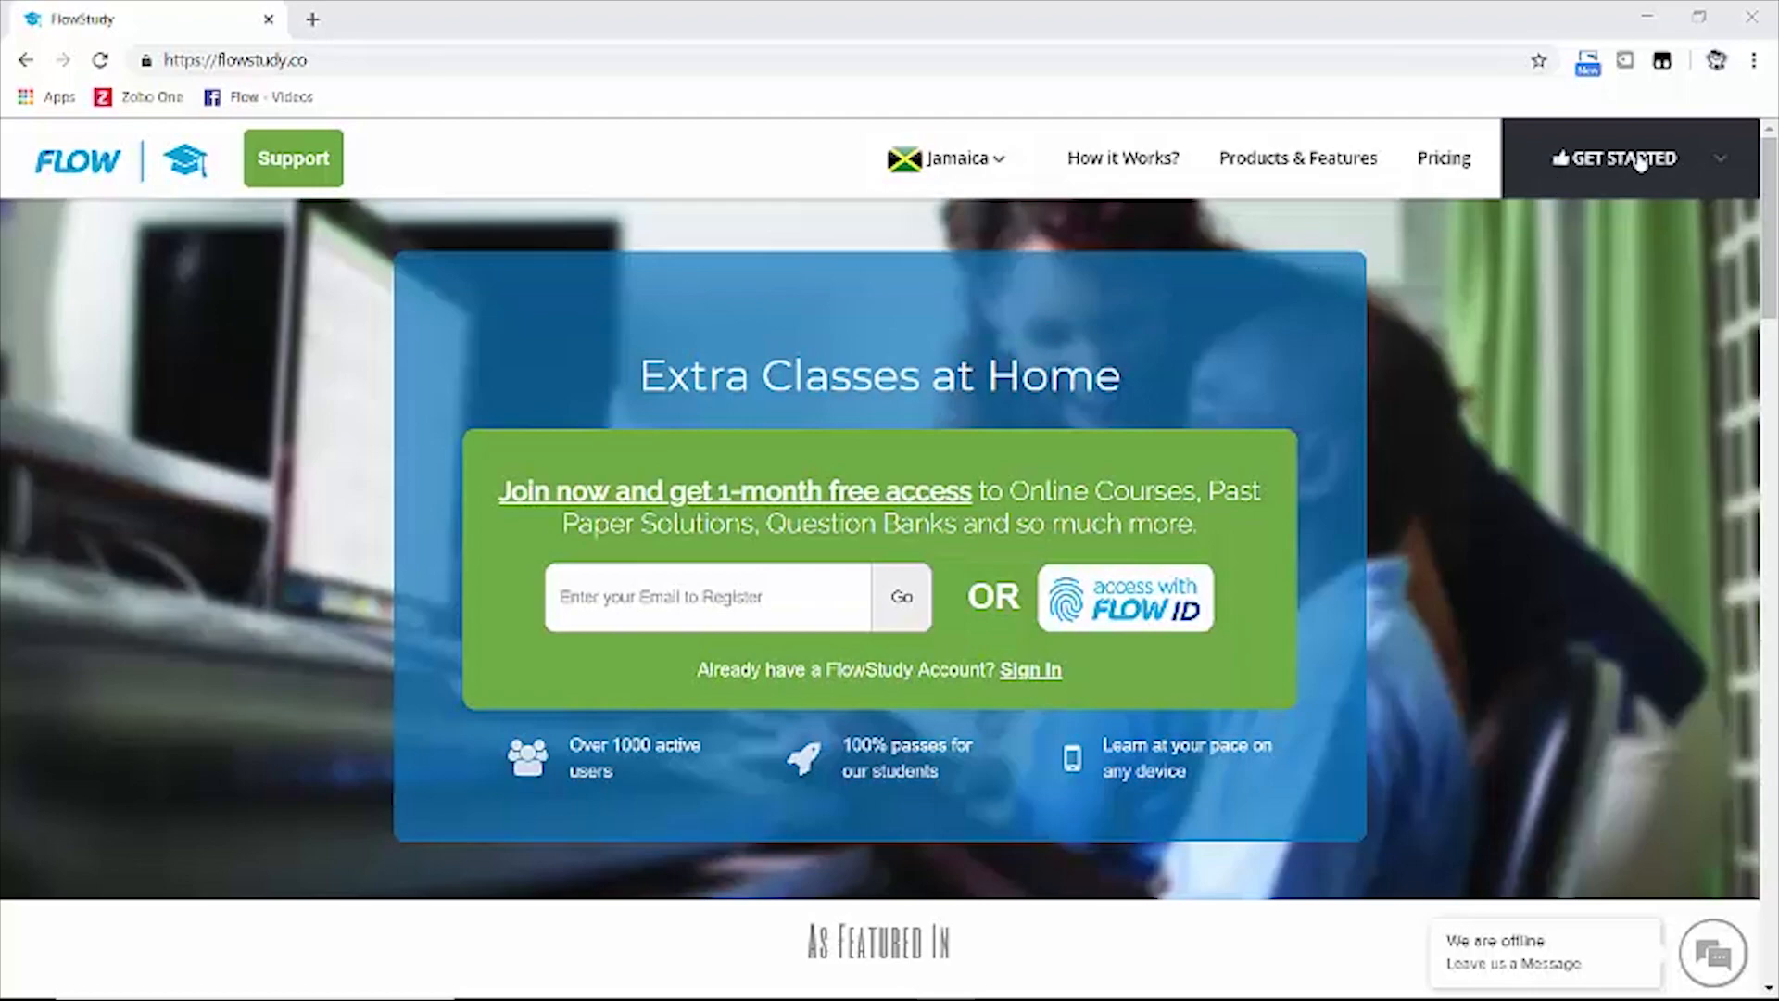
- Open the FlowStudy sign-in page via GET STARTED
click(1621, 158)
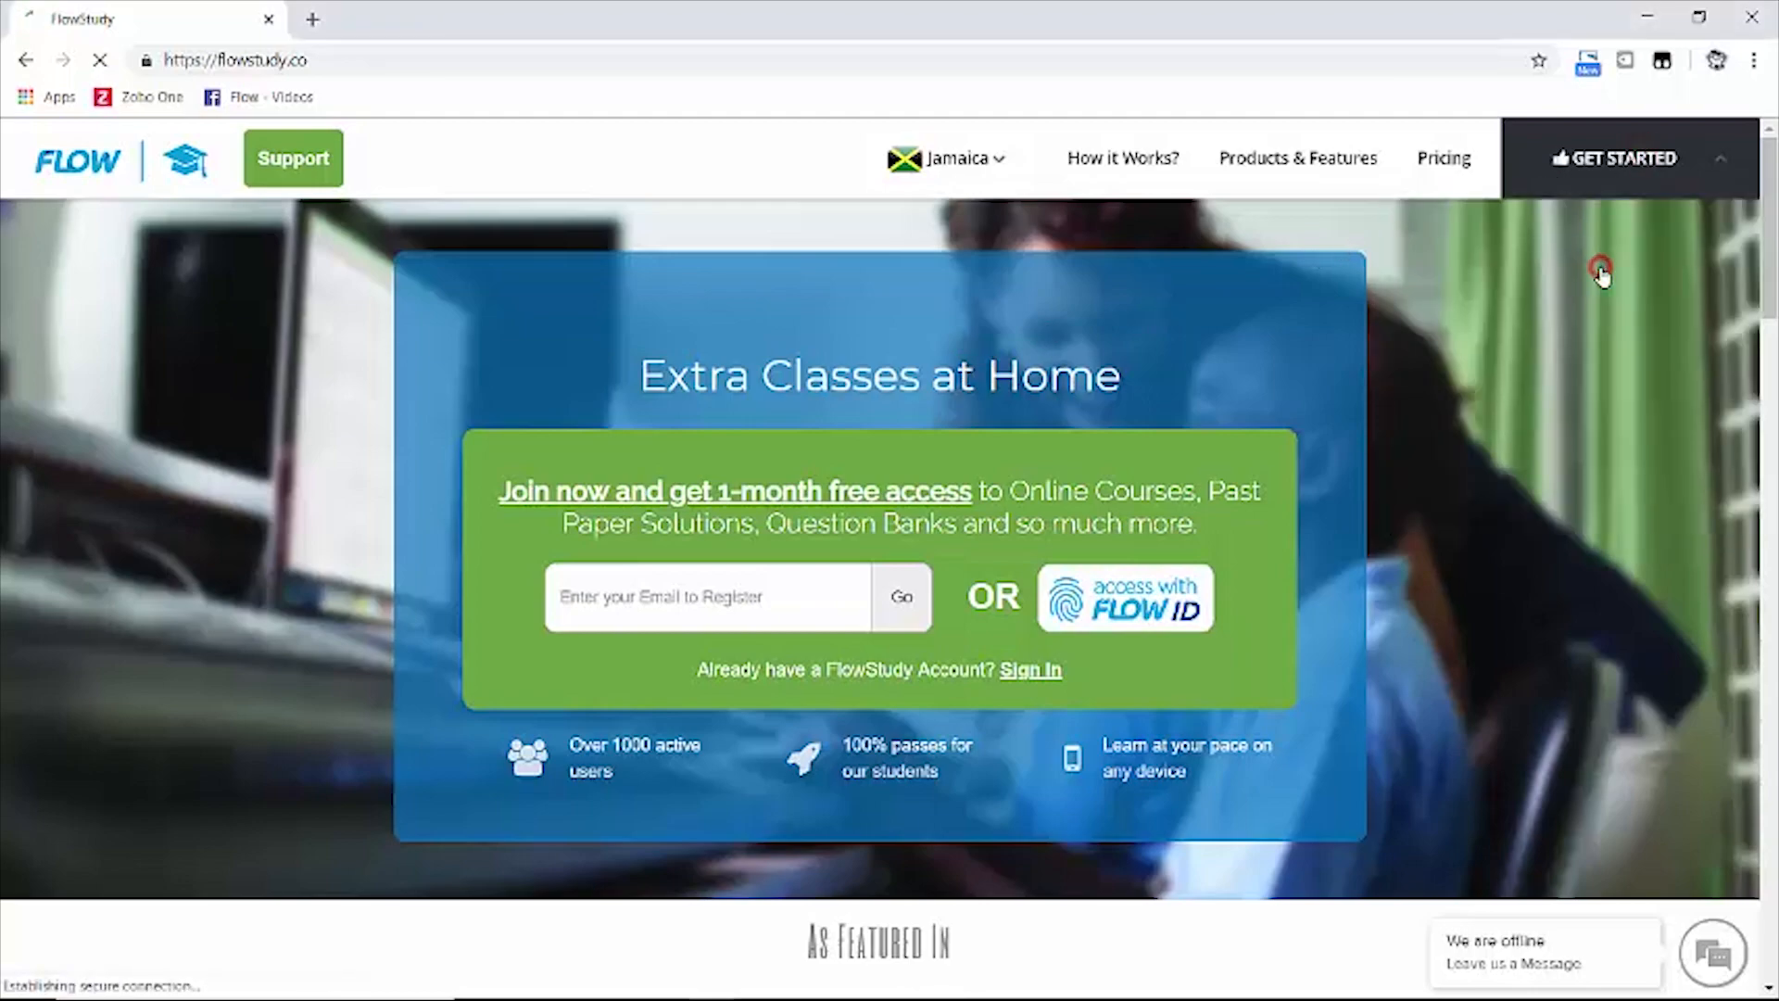
click(1031, 671)
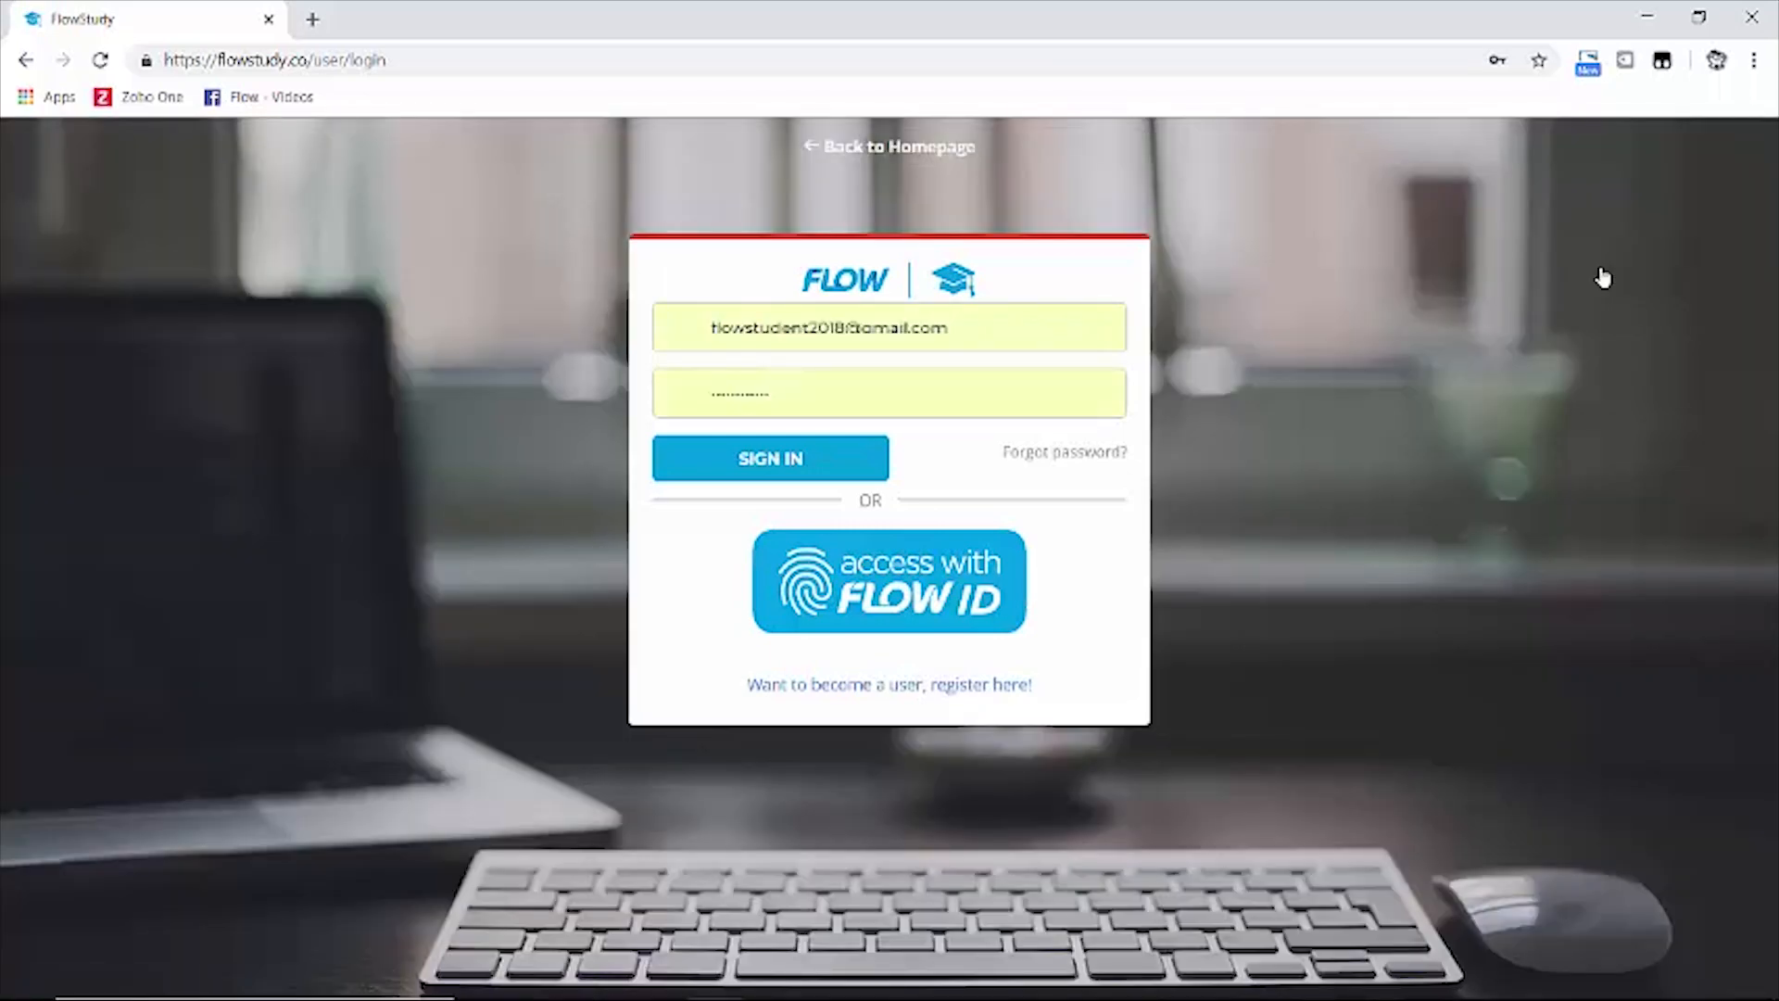
mouse_move(799, 465)
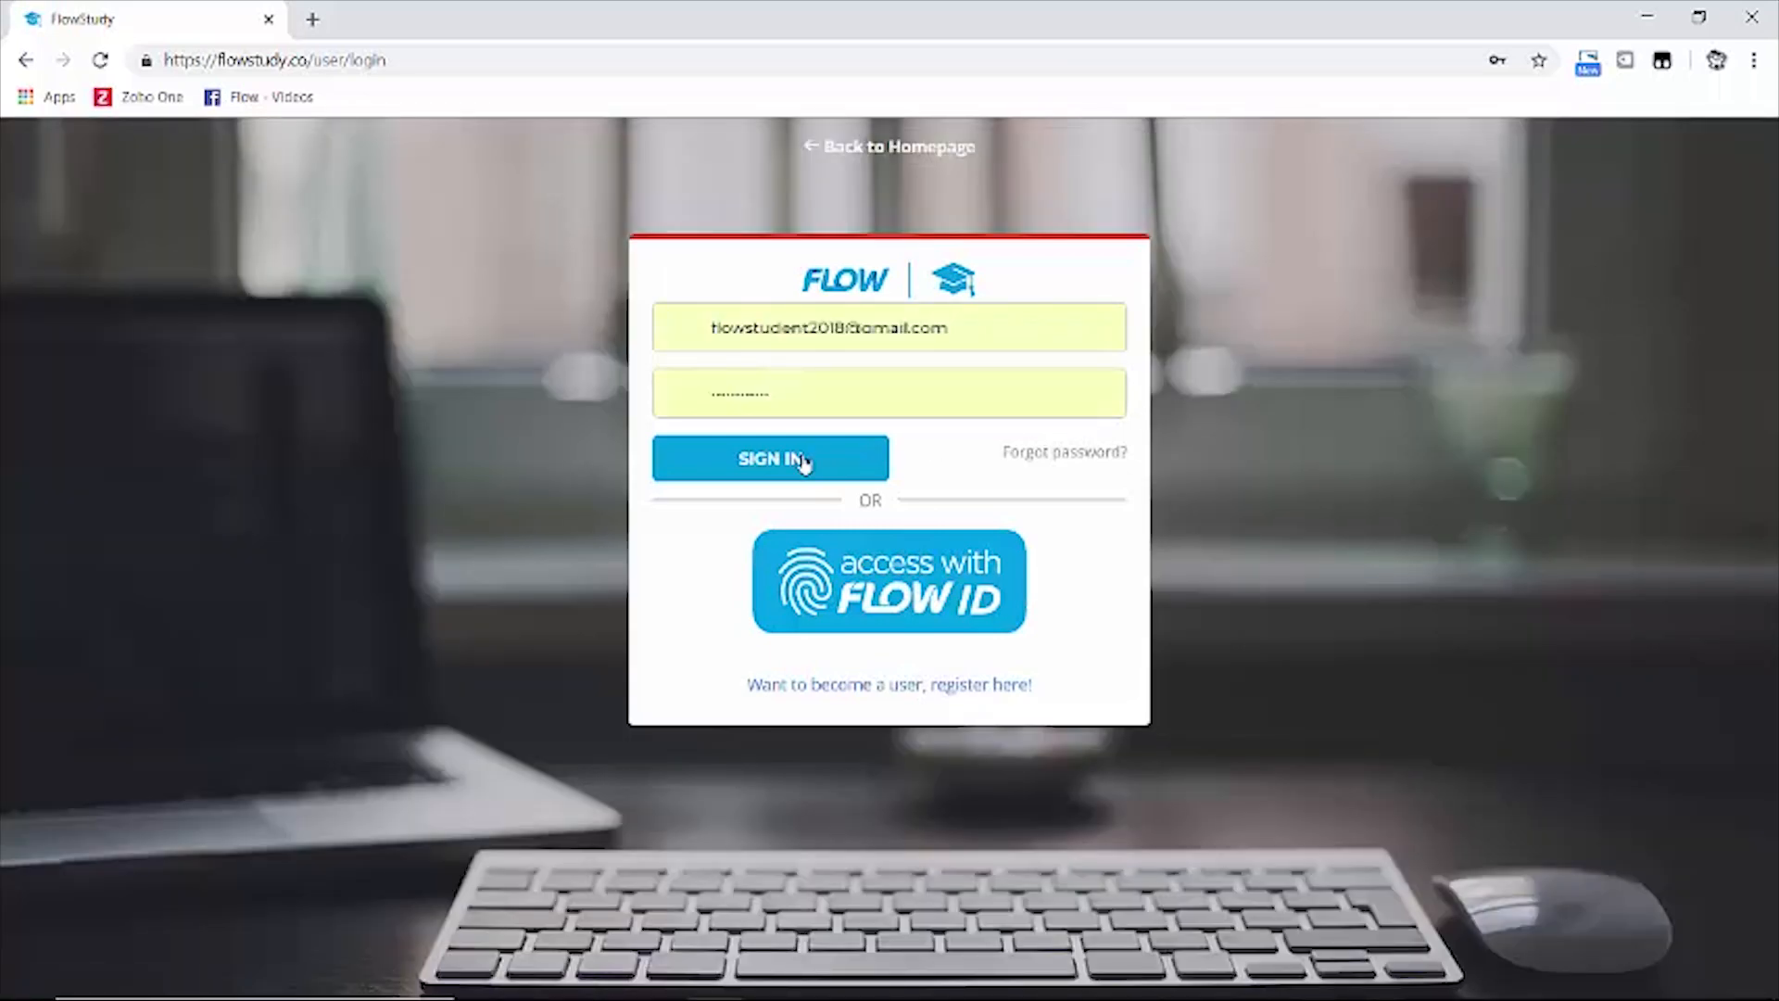
- Sign in with the saved email and password to reach MyLocker
click(772, 459)
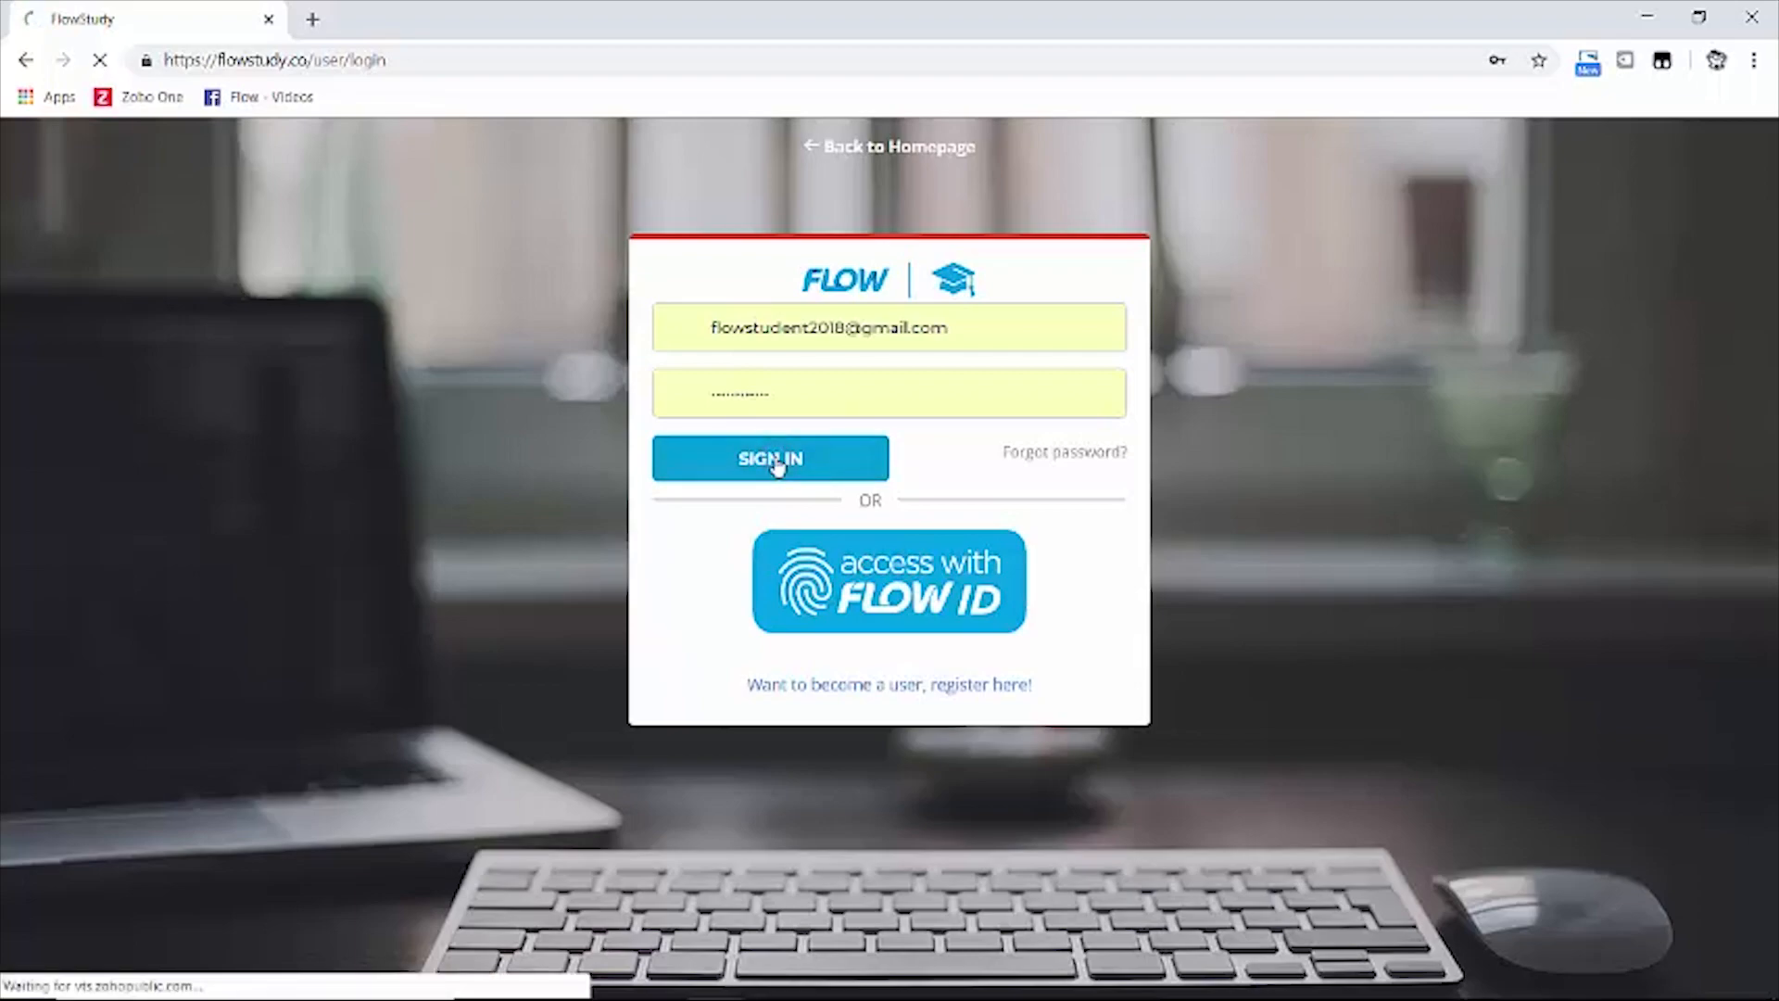
click(771, 458)
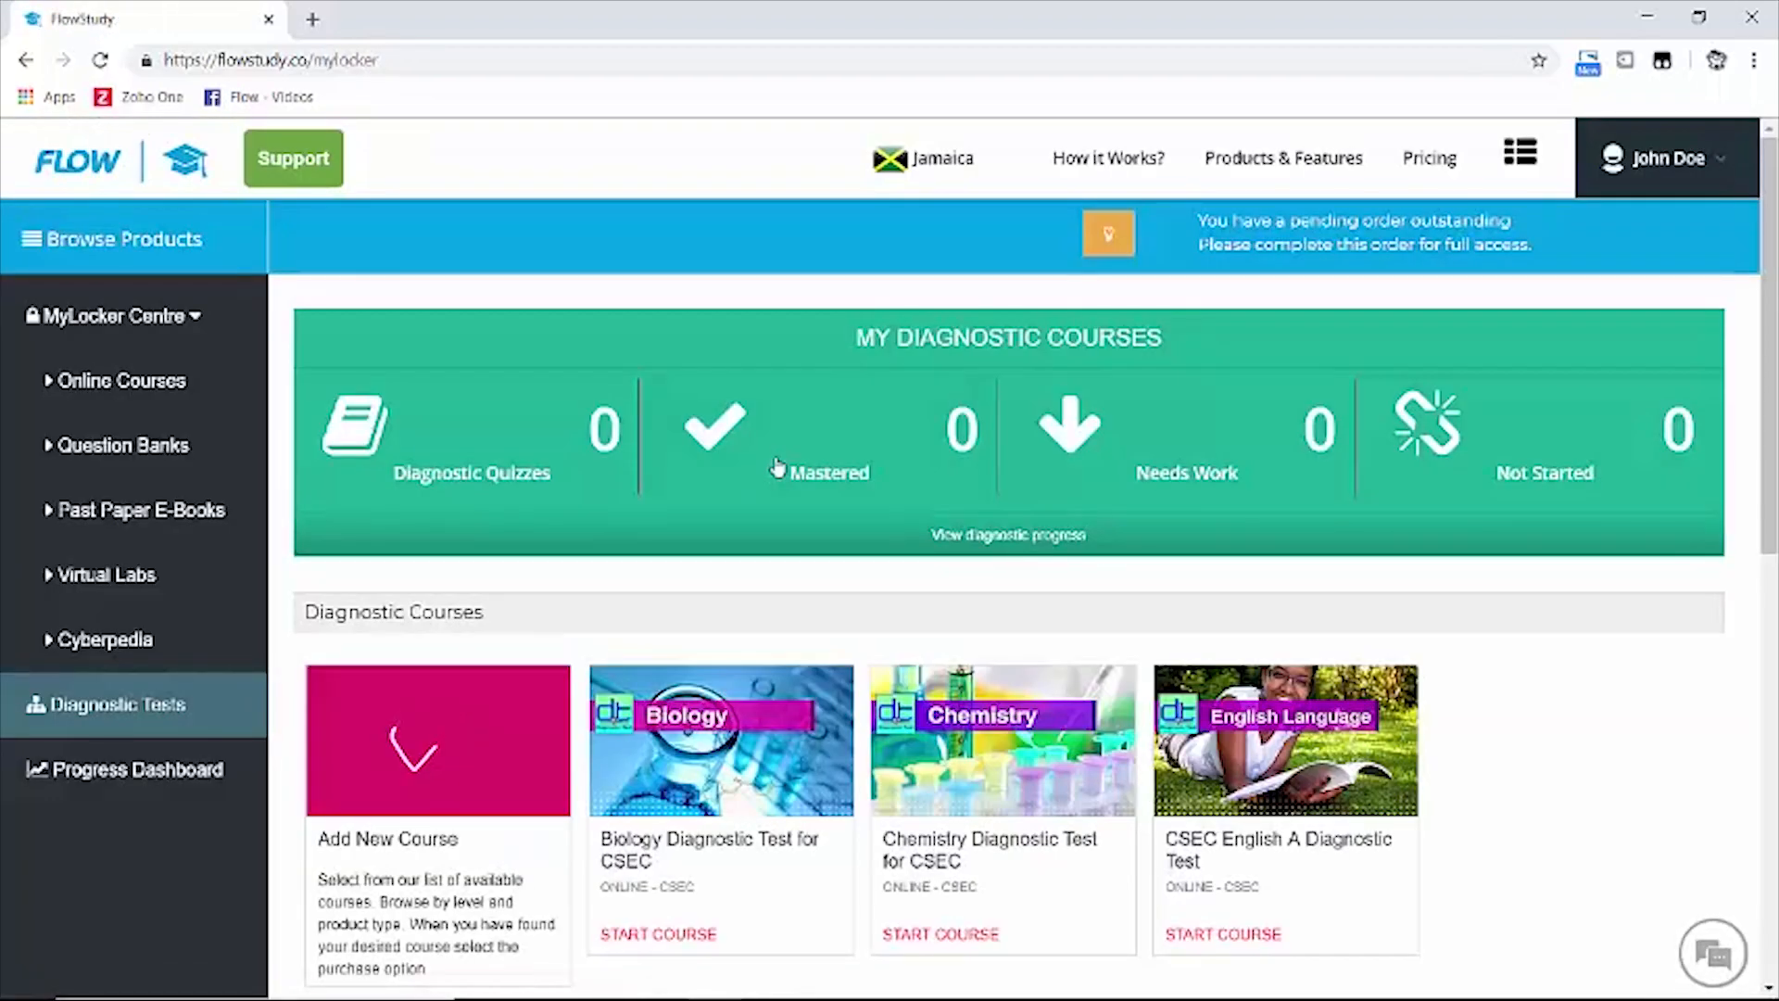
click(1712, 955)
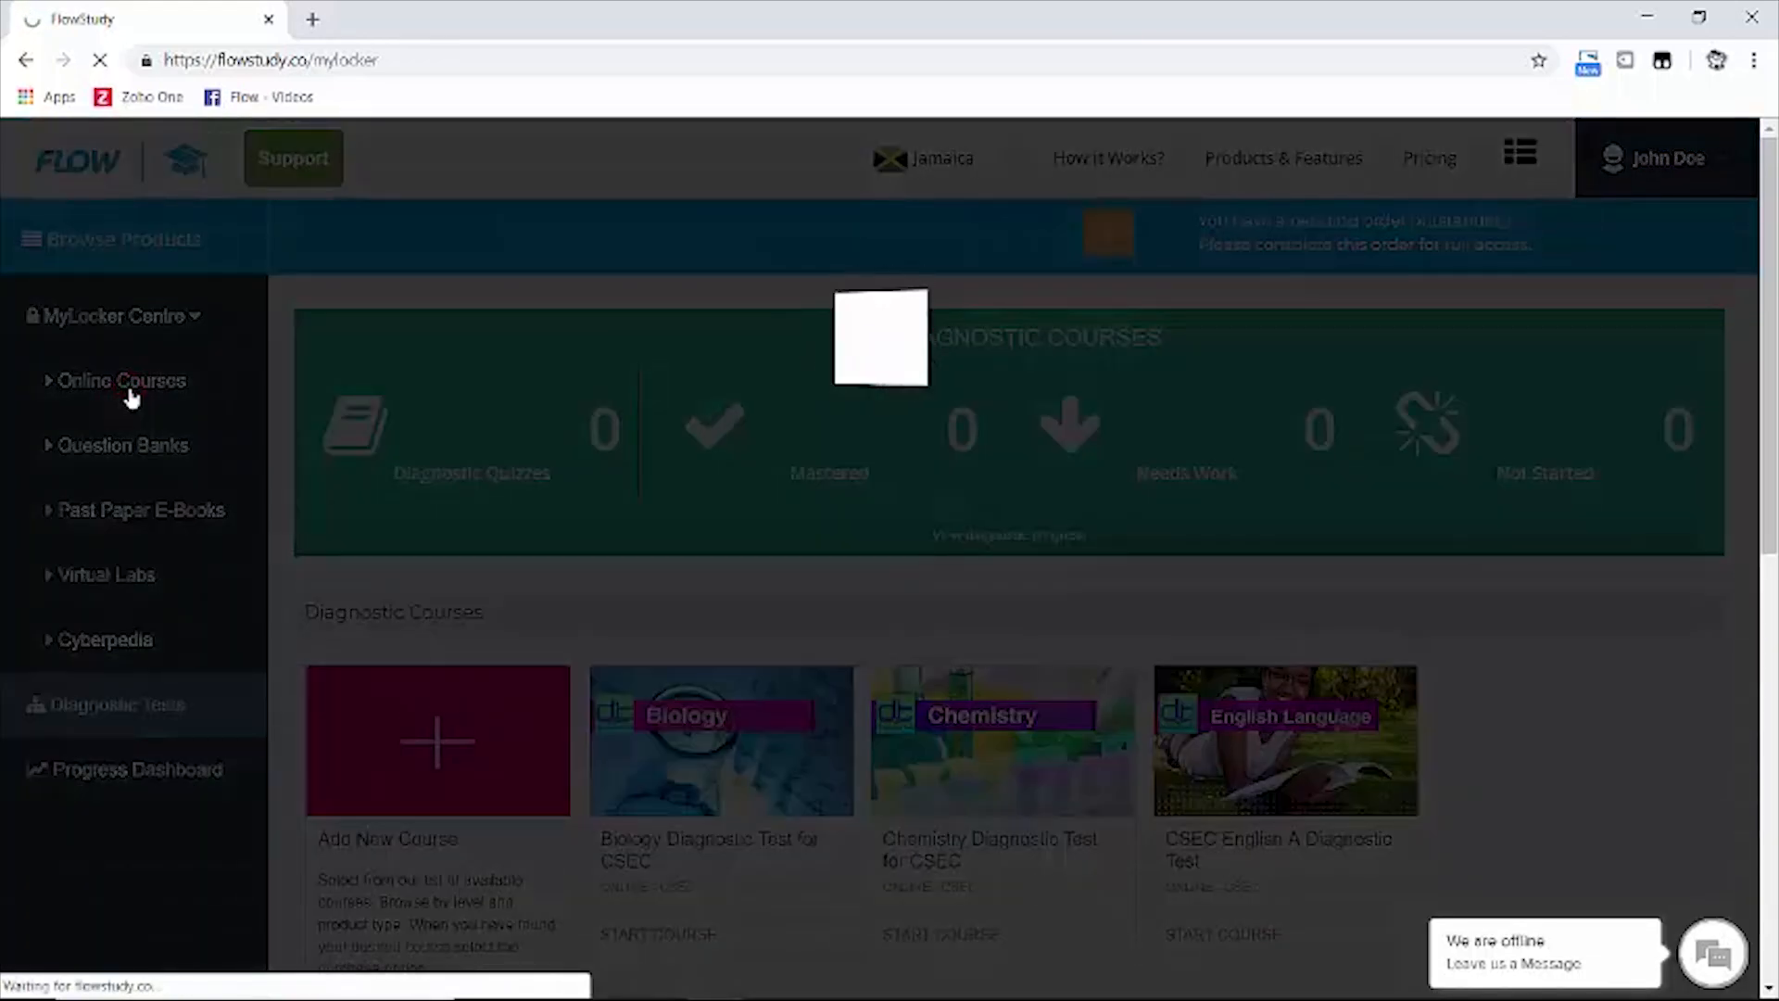
- Browse the eight owned video courses under MyLocker Online Courses, then scroll back up
click(121, 380)
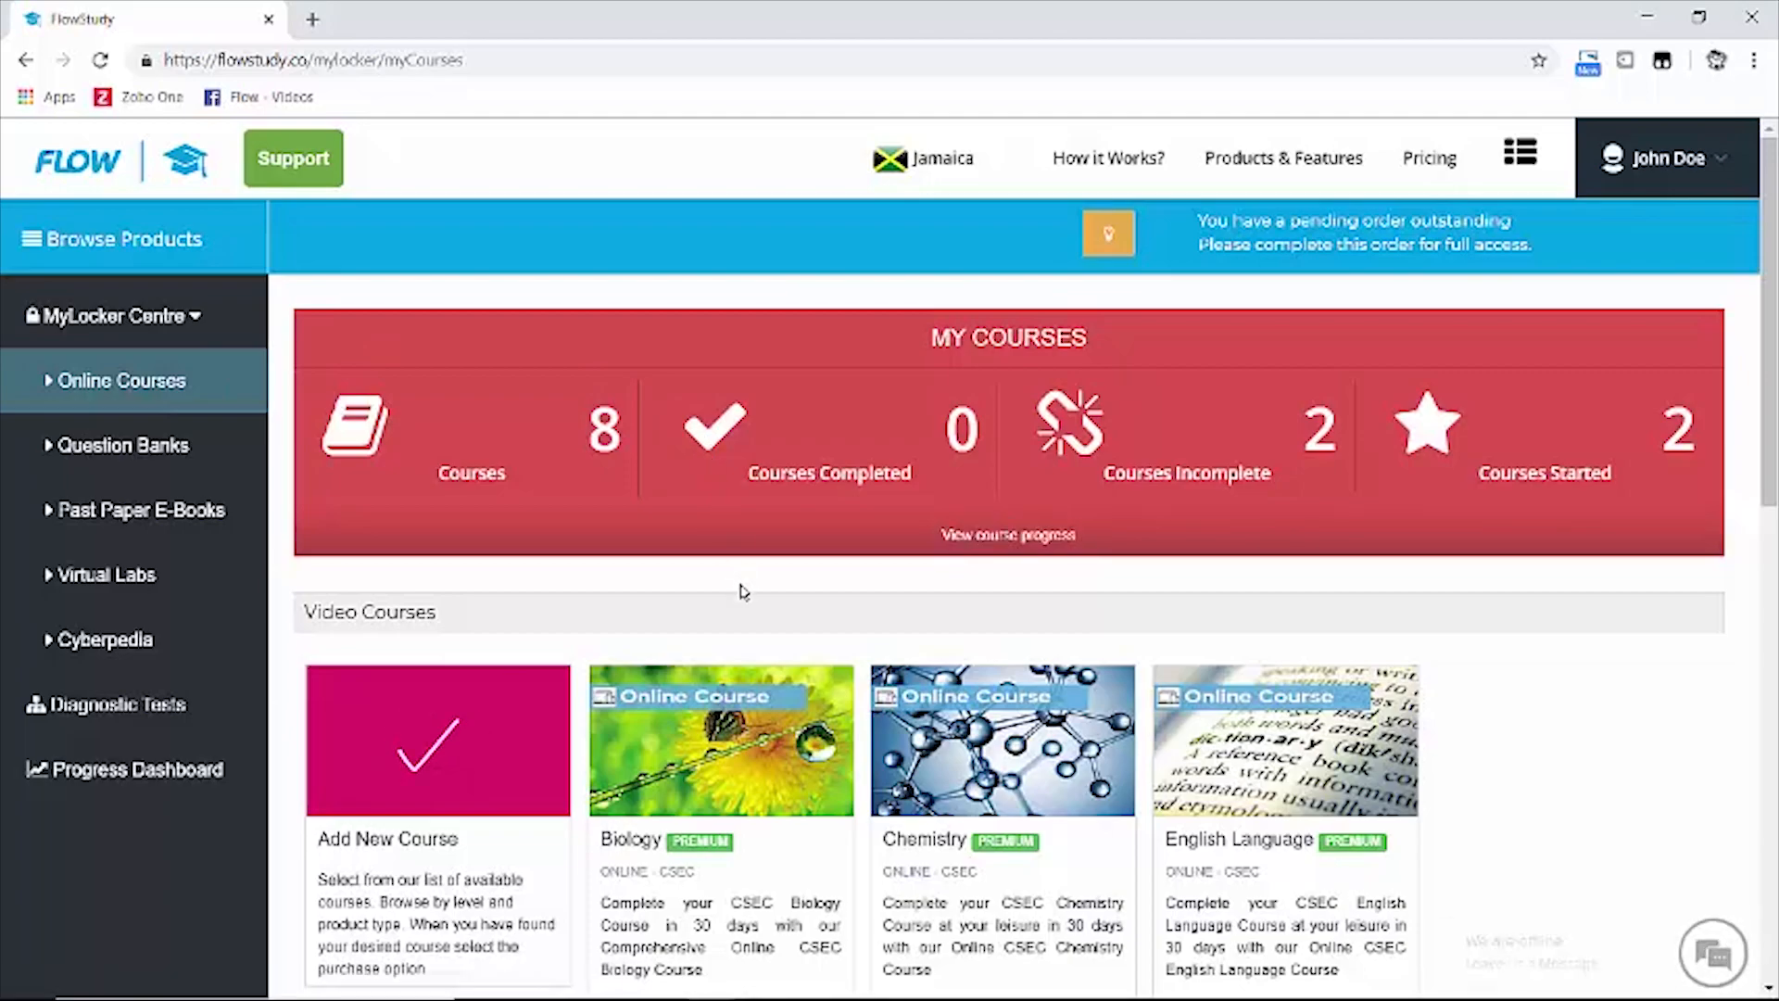
scroll(down, 3)
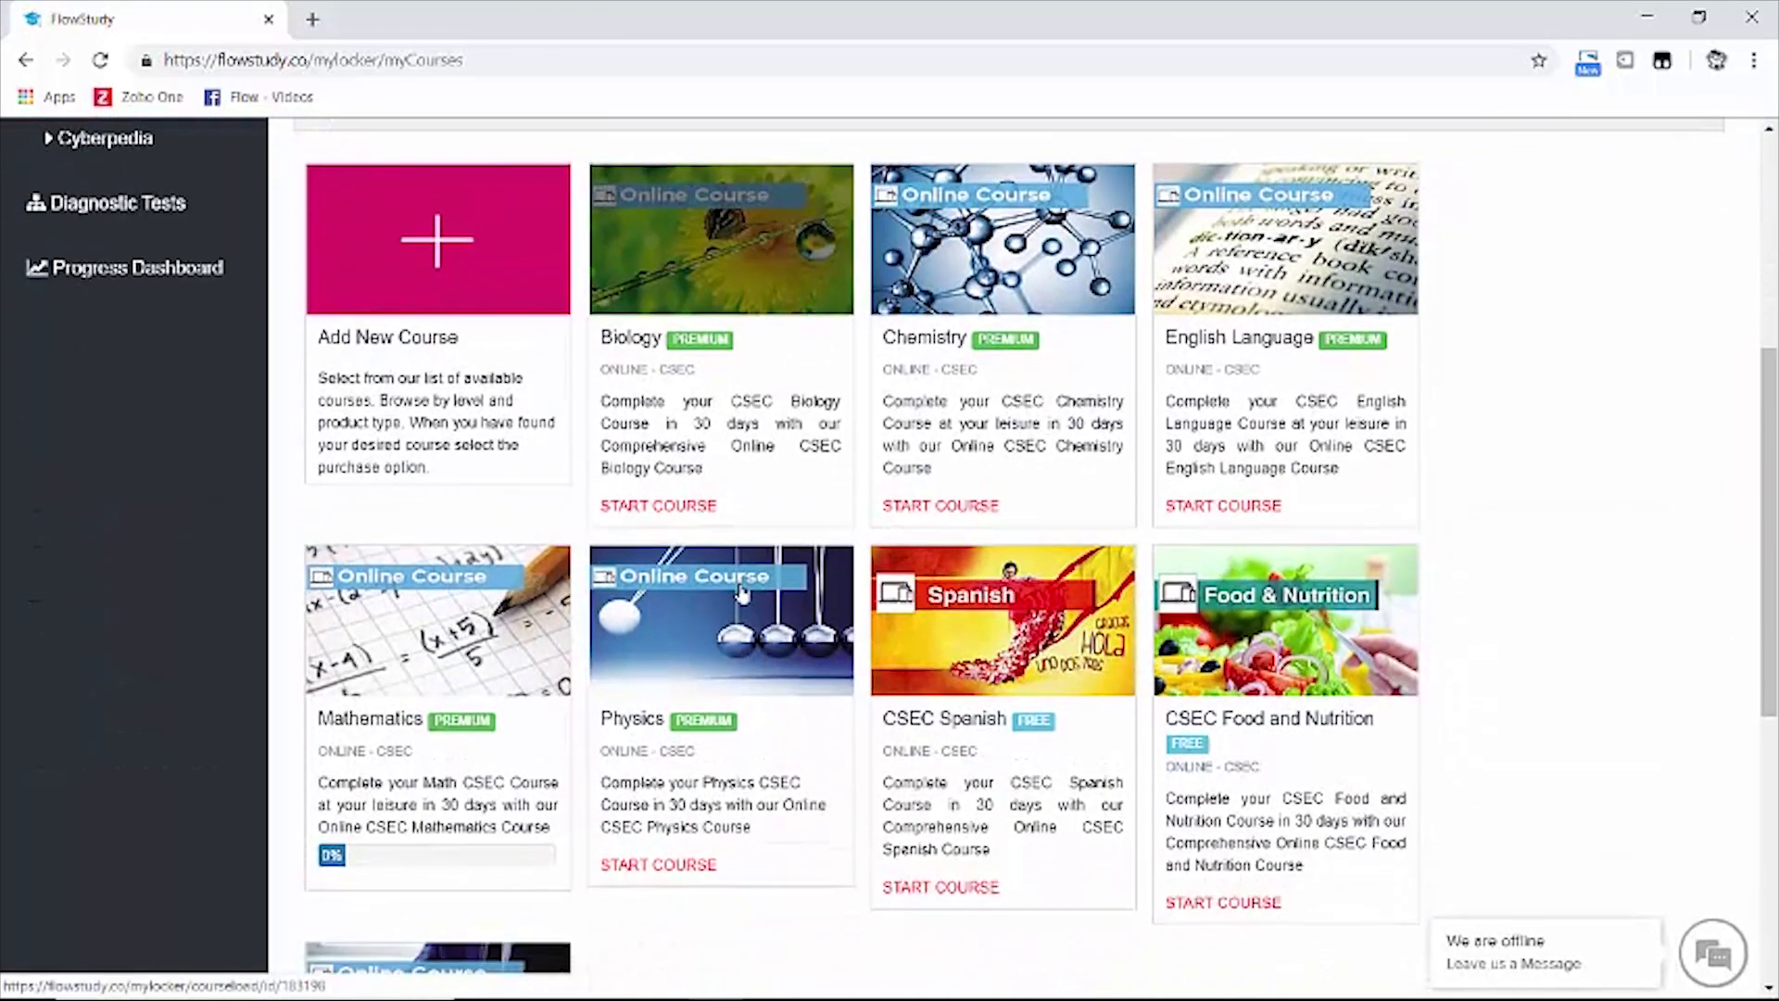
scroll(down, 3)
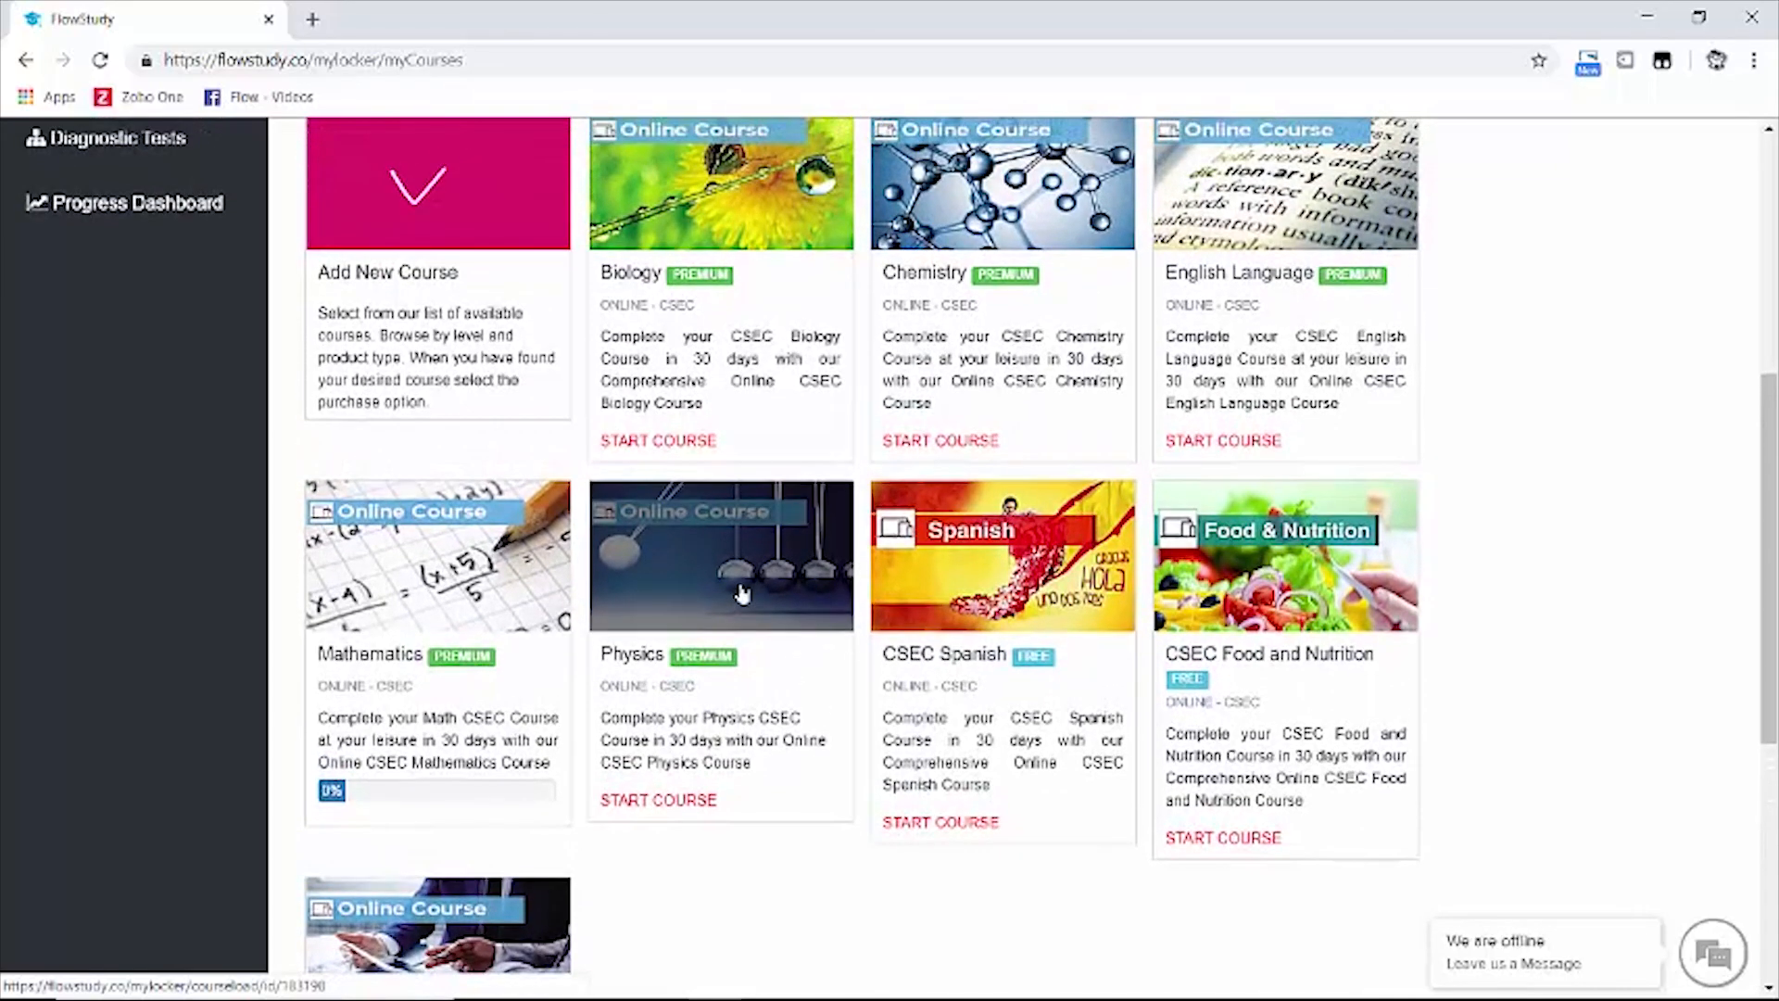
scroll(up, 3)
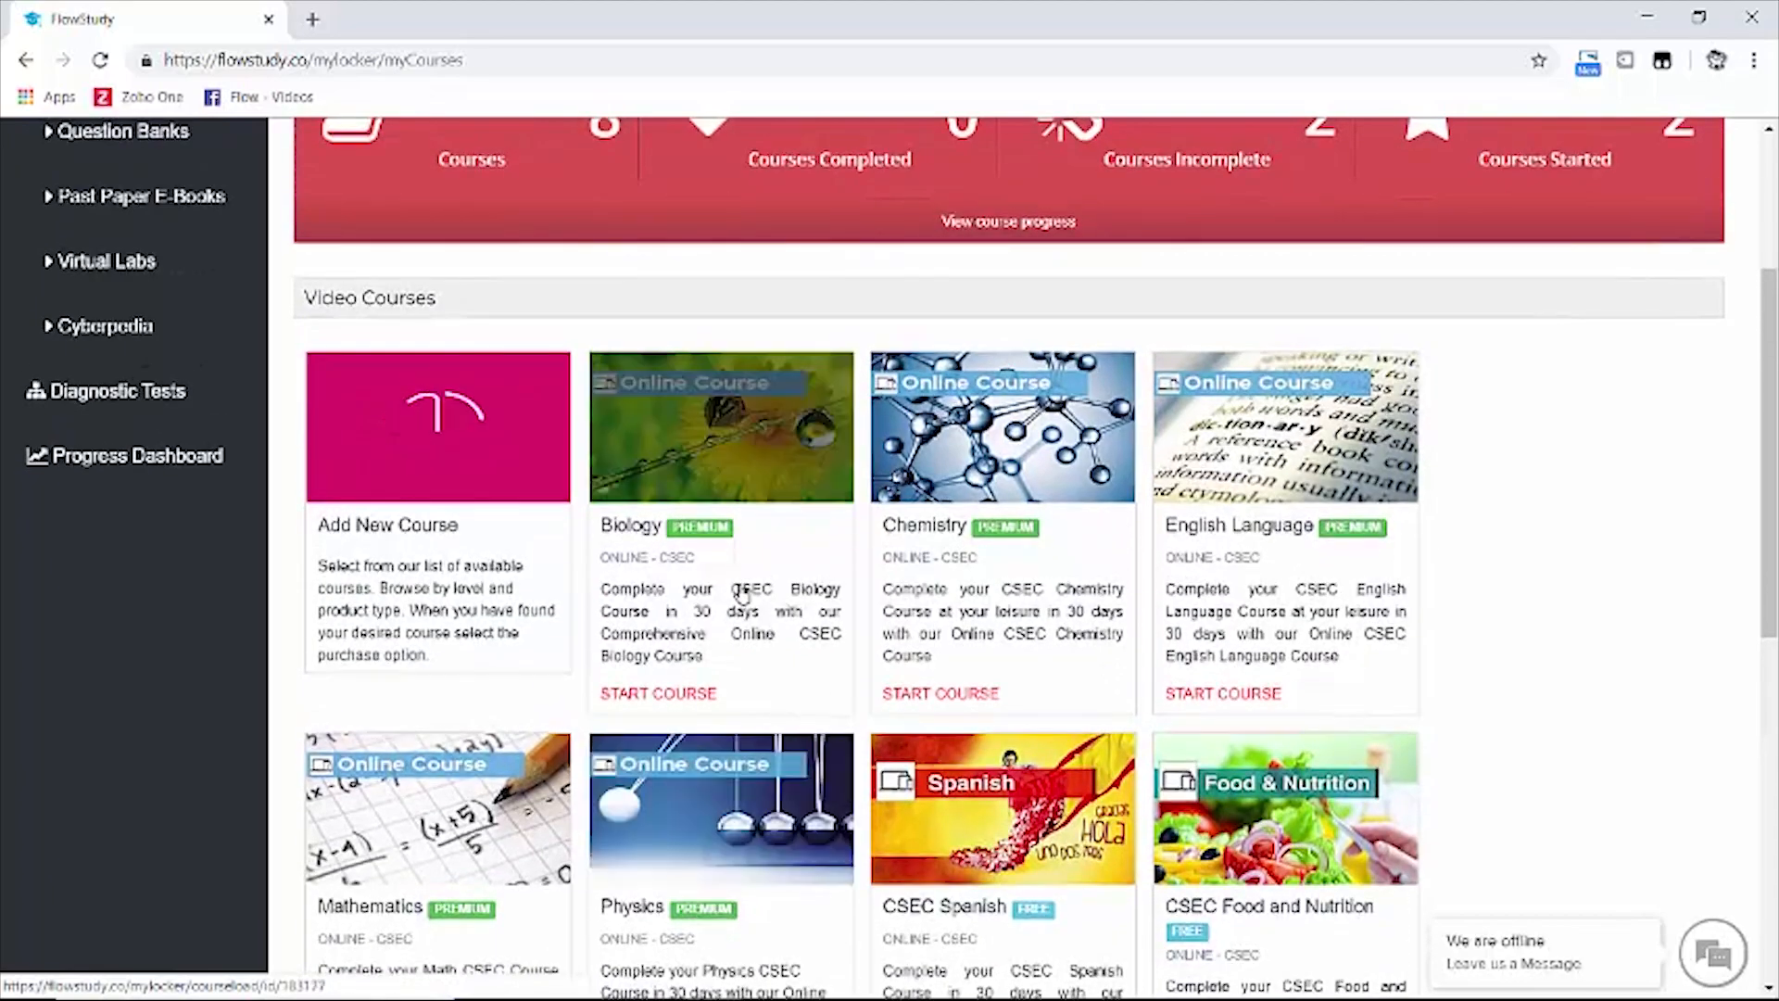
scroll(up, 3)
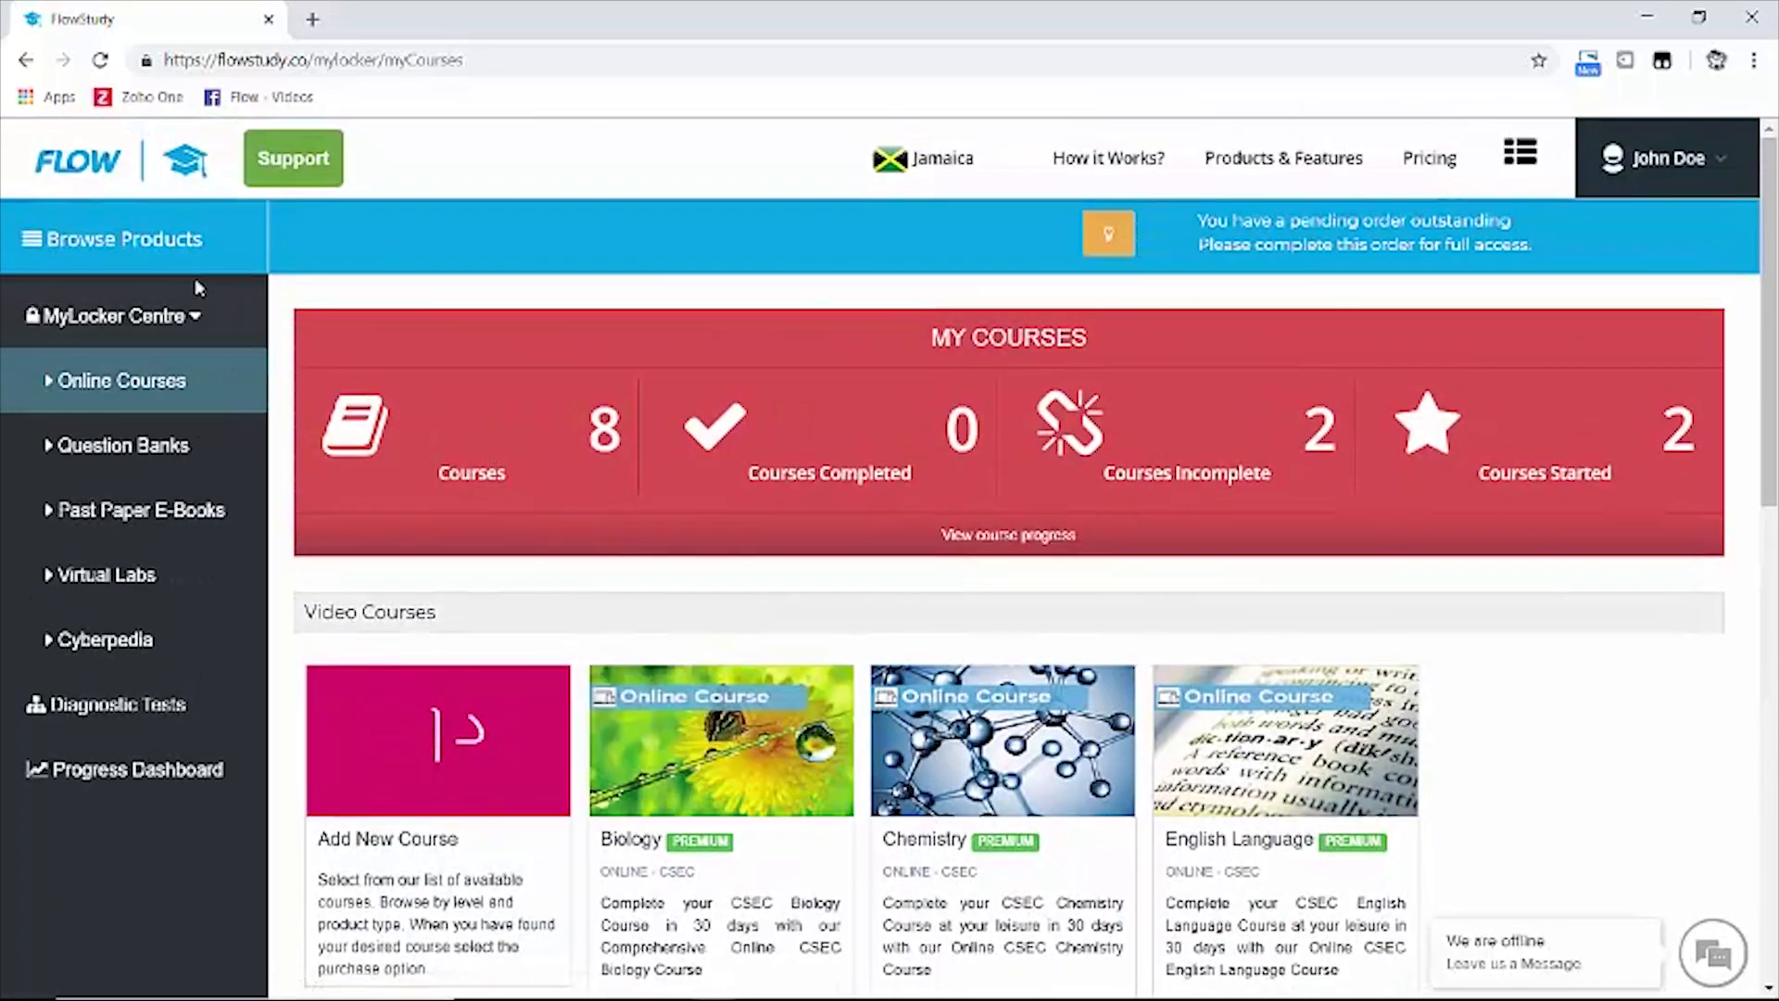
- Browse the shop's CSEC online video courses listing
click(115, 239)
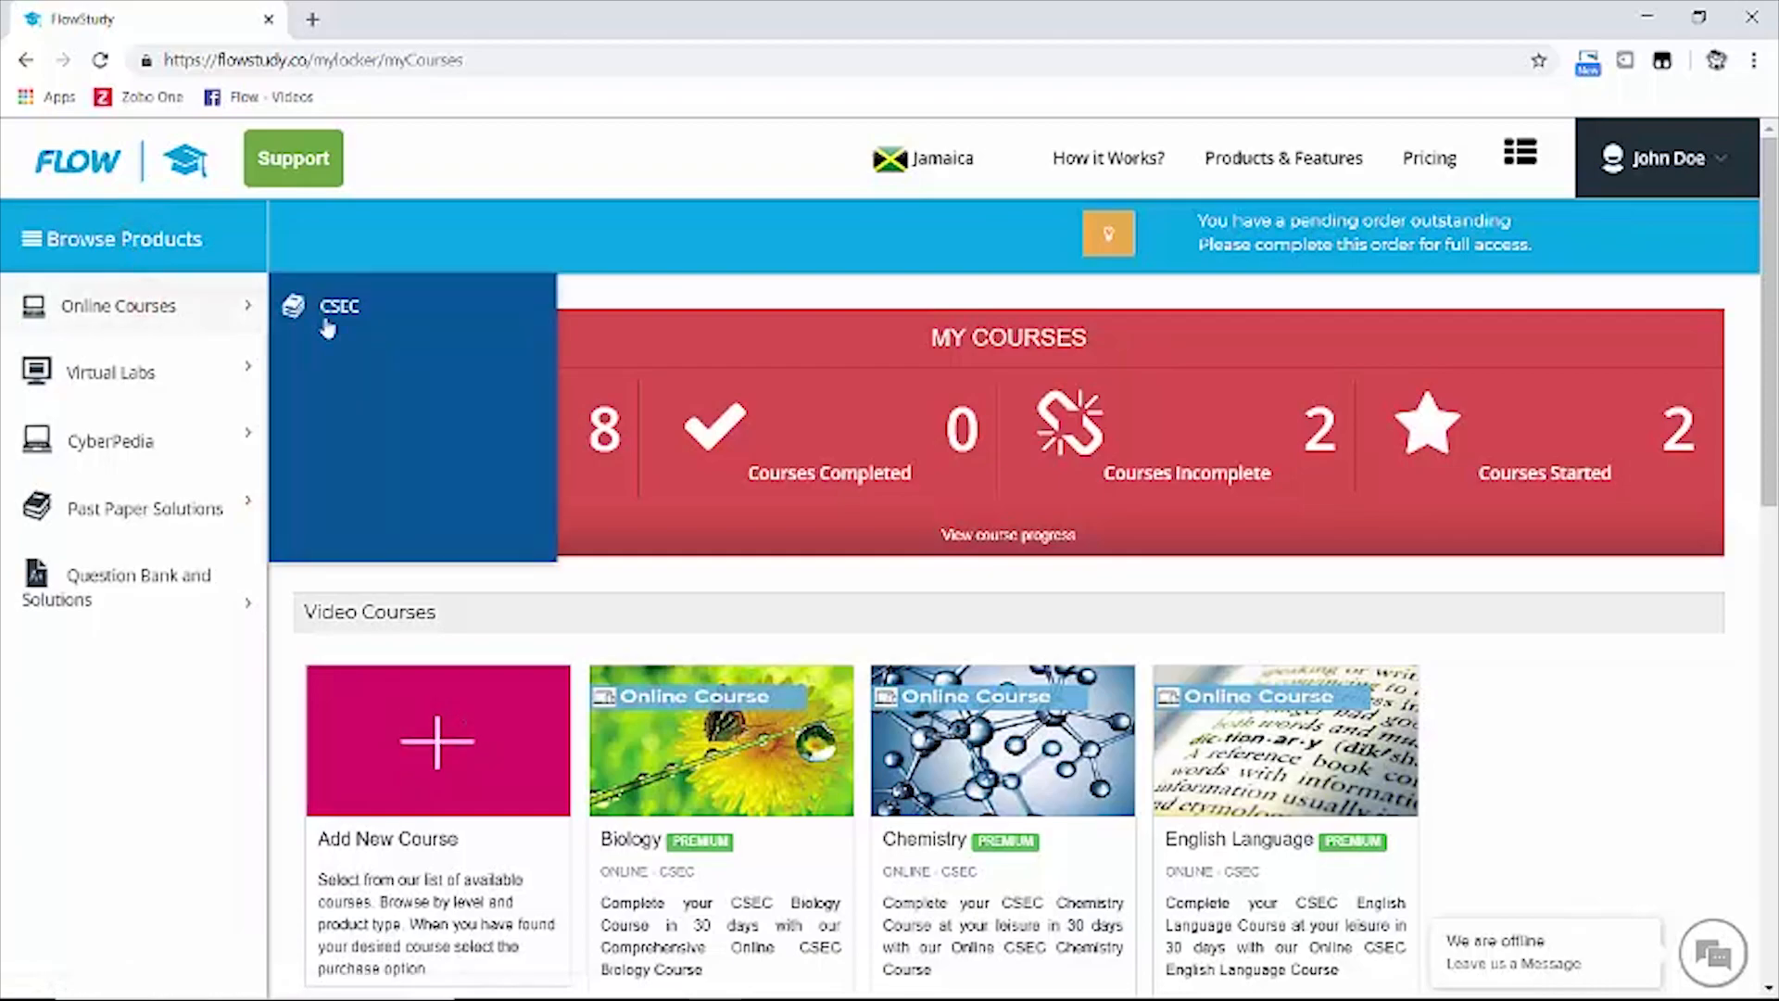
click(337, 311)
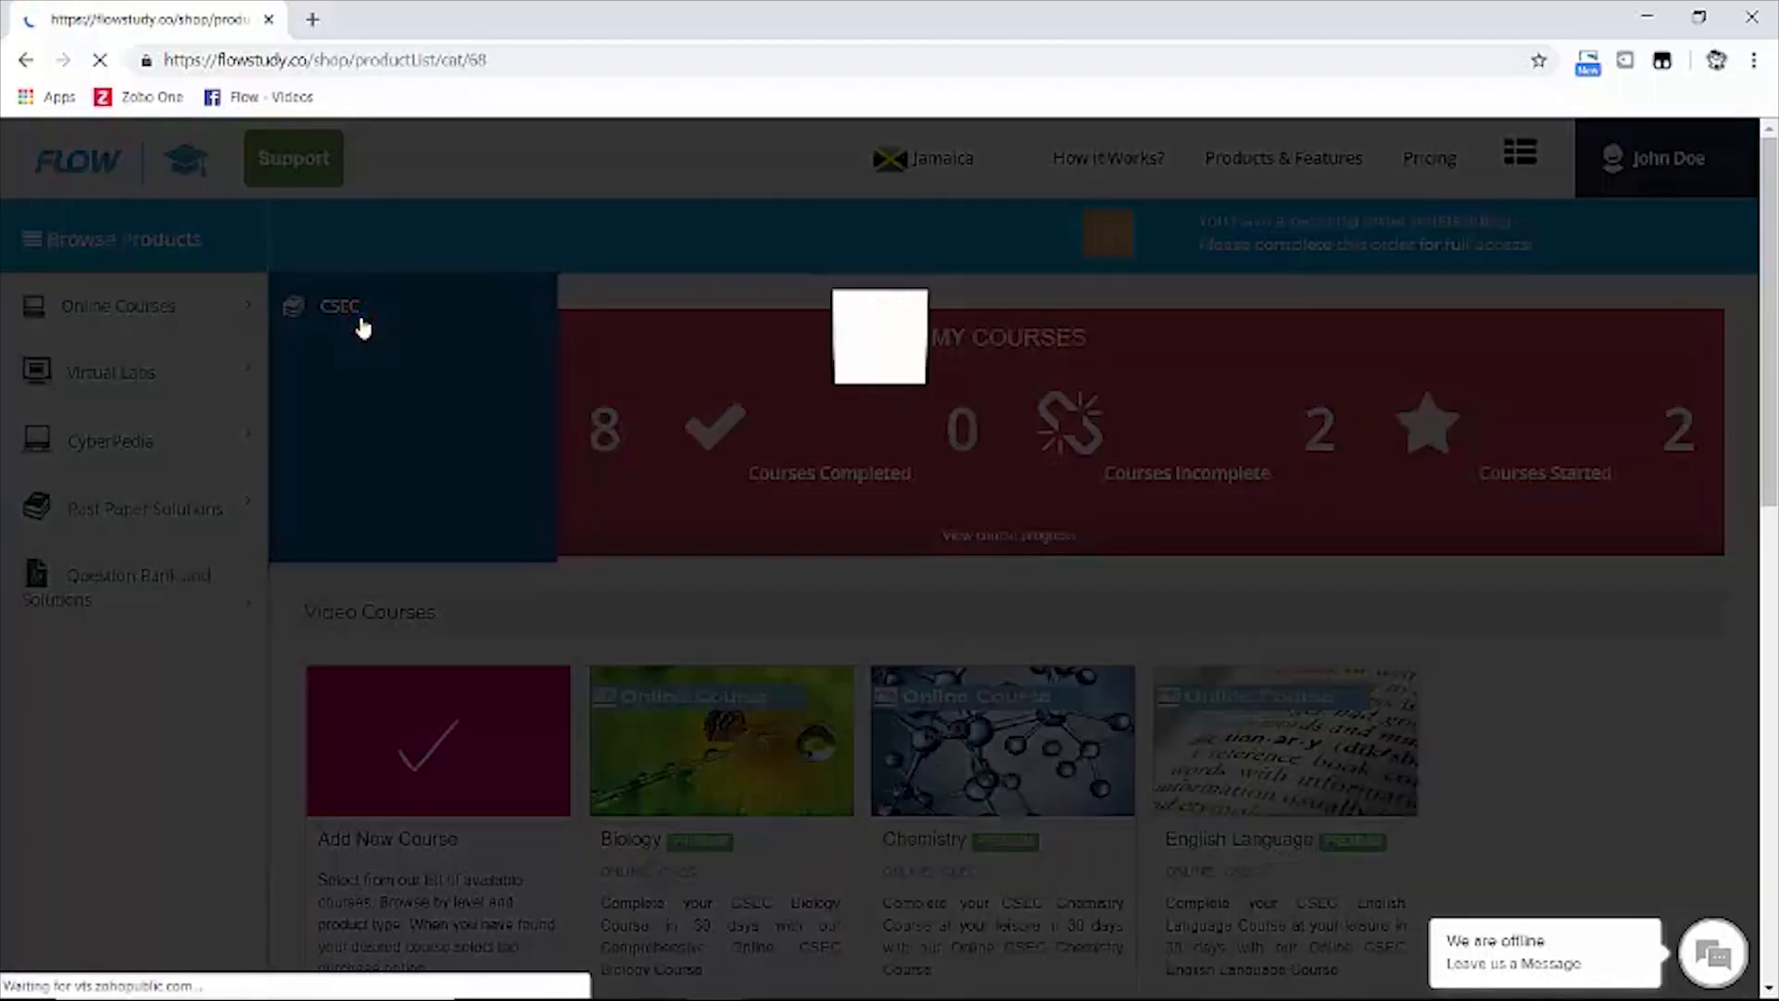
click(339, 308)
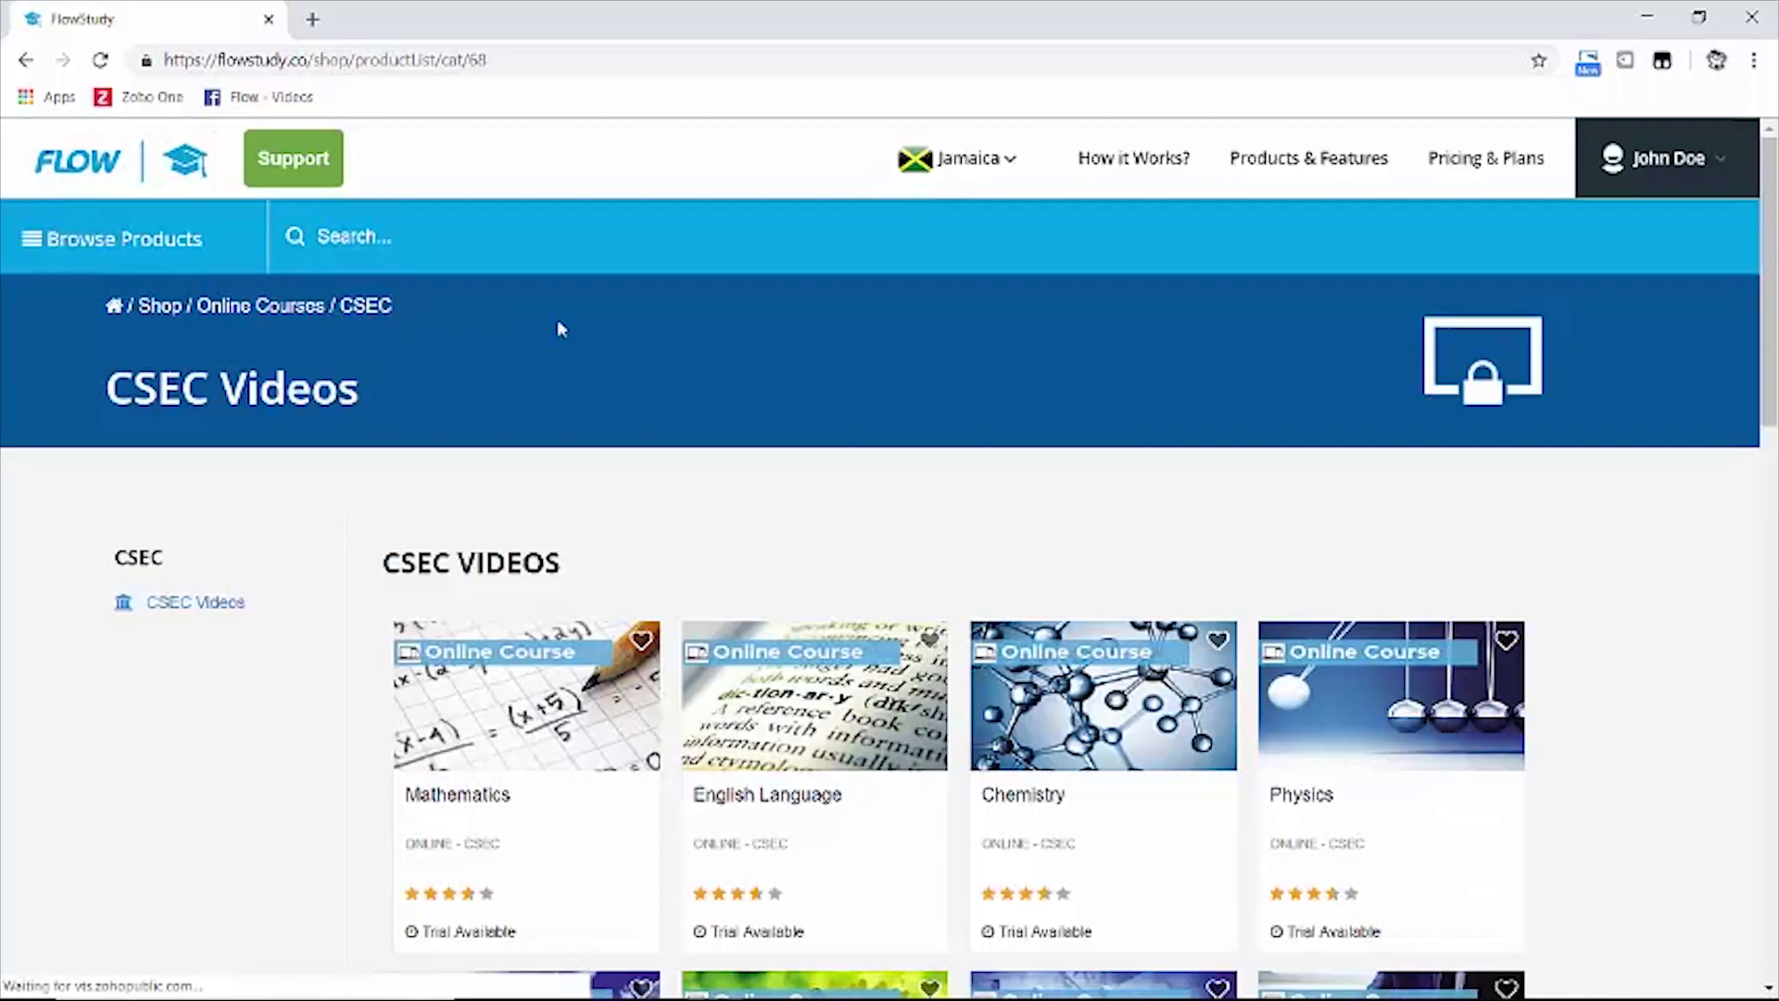
scroll(down, 3)
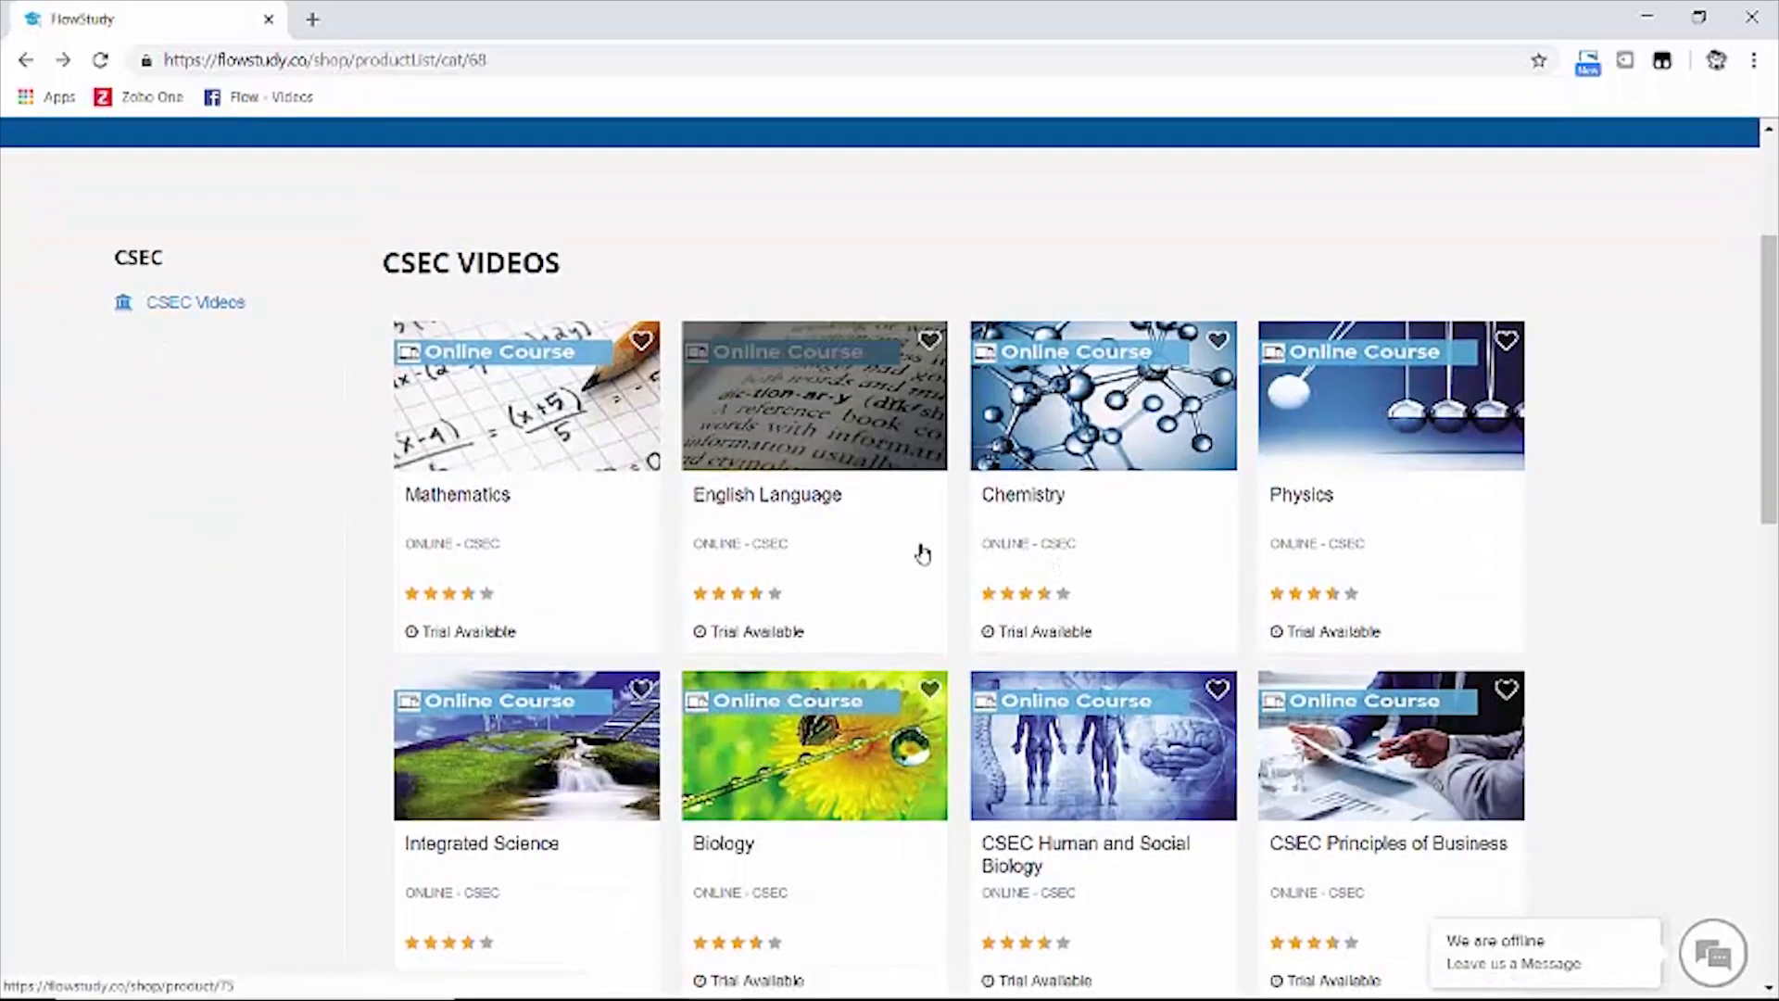
scroll(down, 3)
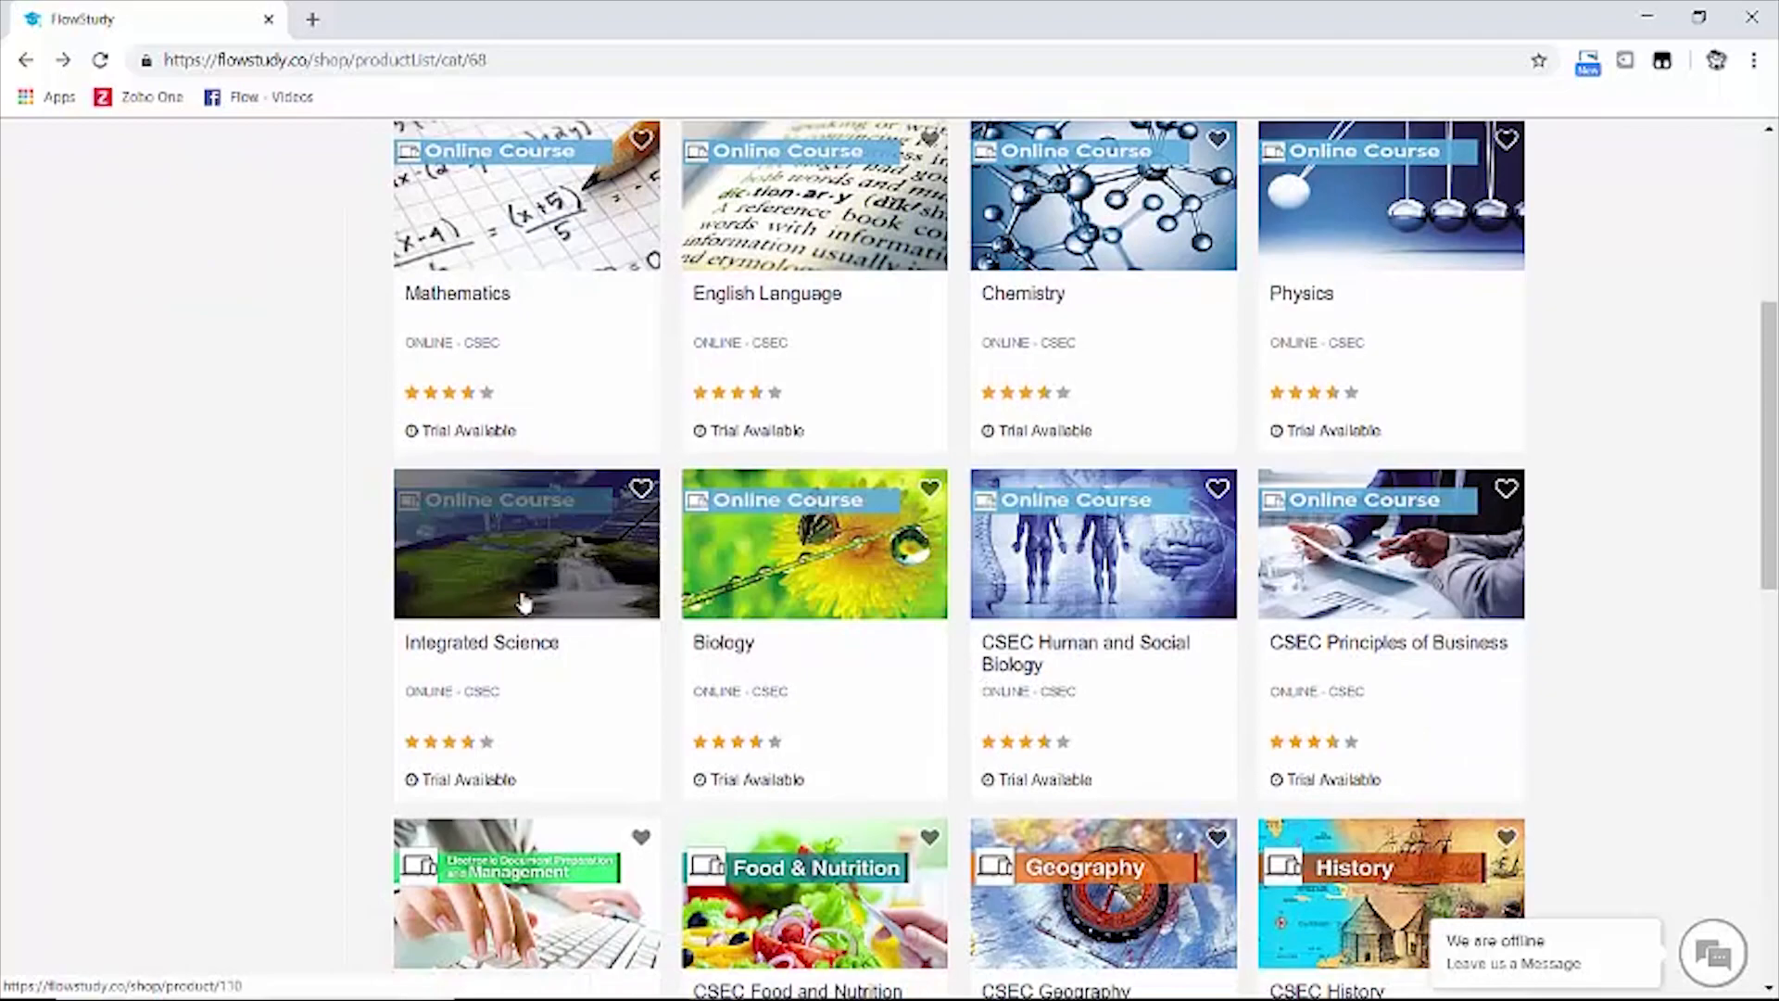
- Subscribe to Integrated Science Premium Access and add it to the Evo Unlimited subscription
click(524, 543)
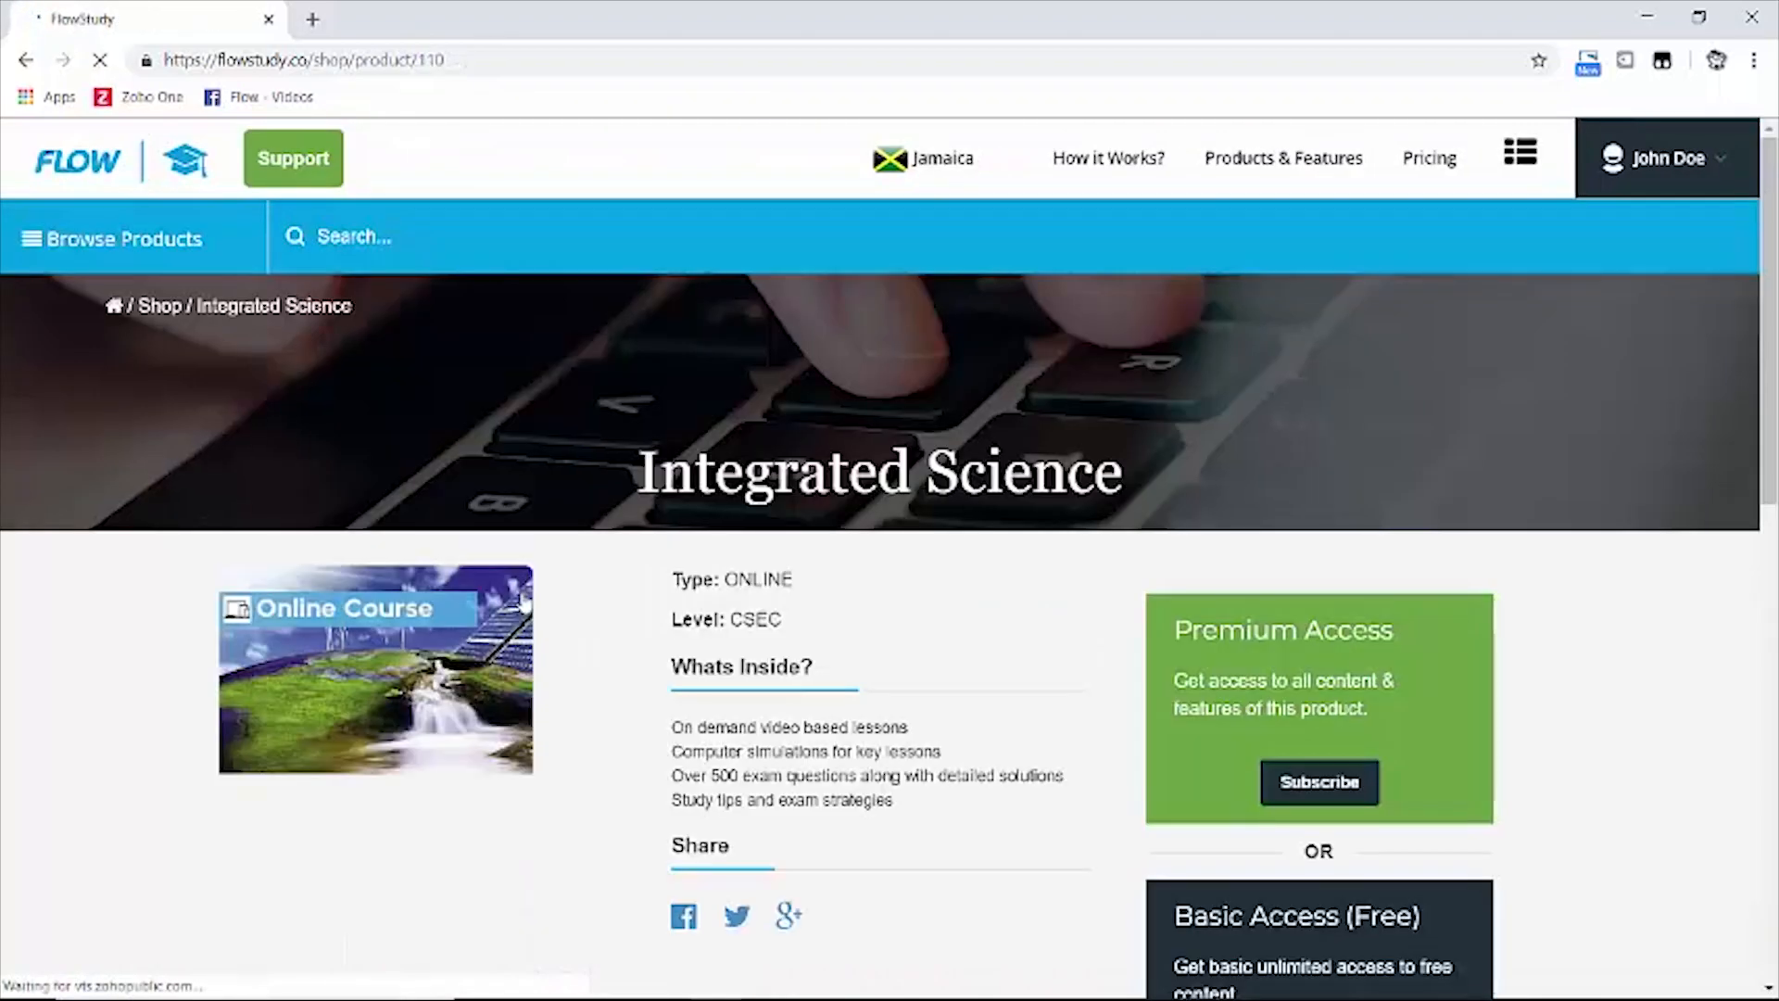
scroll(down, 3)
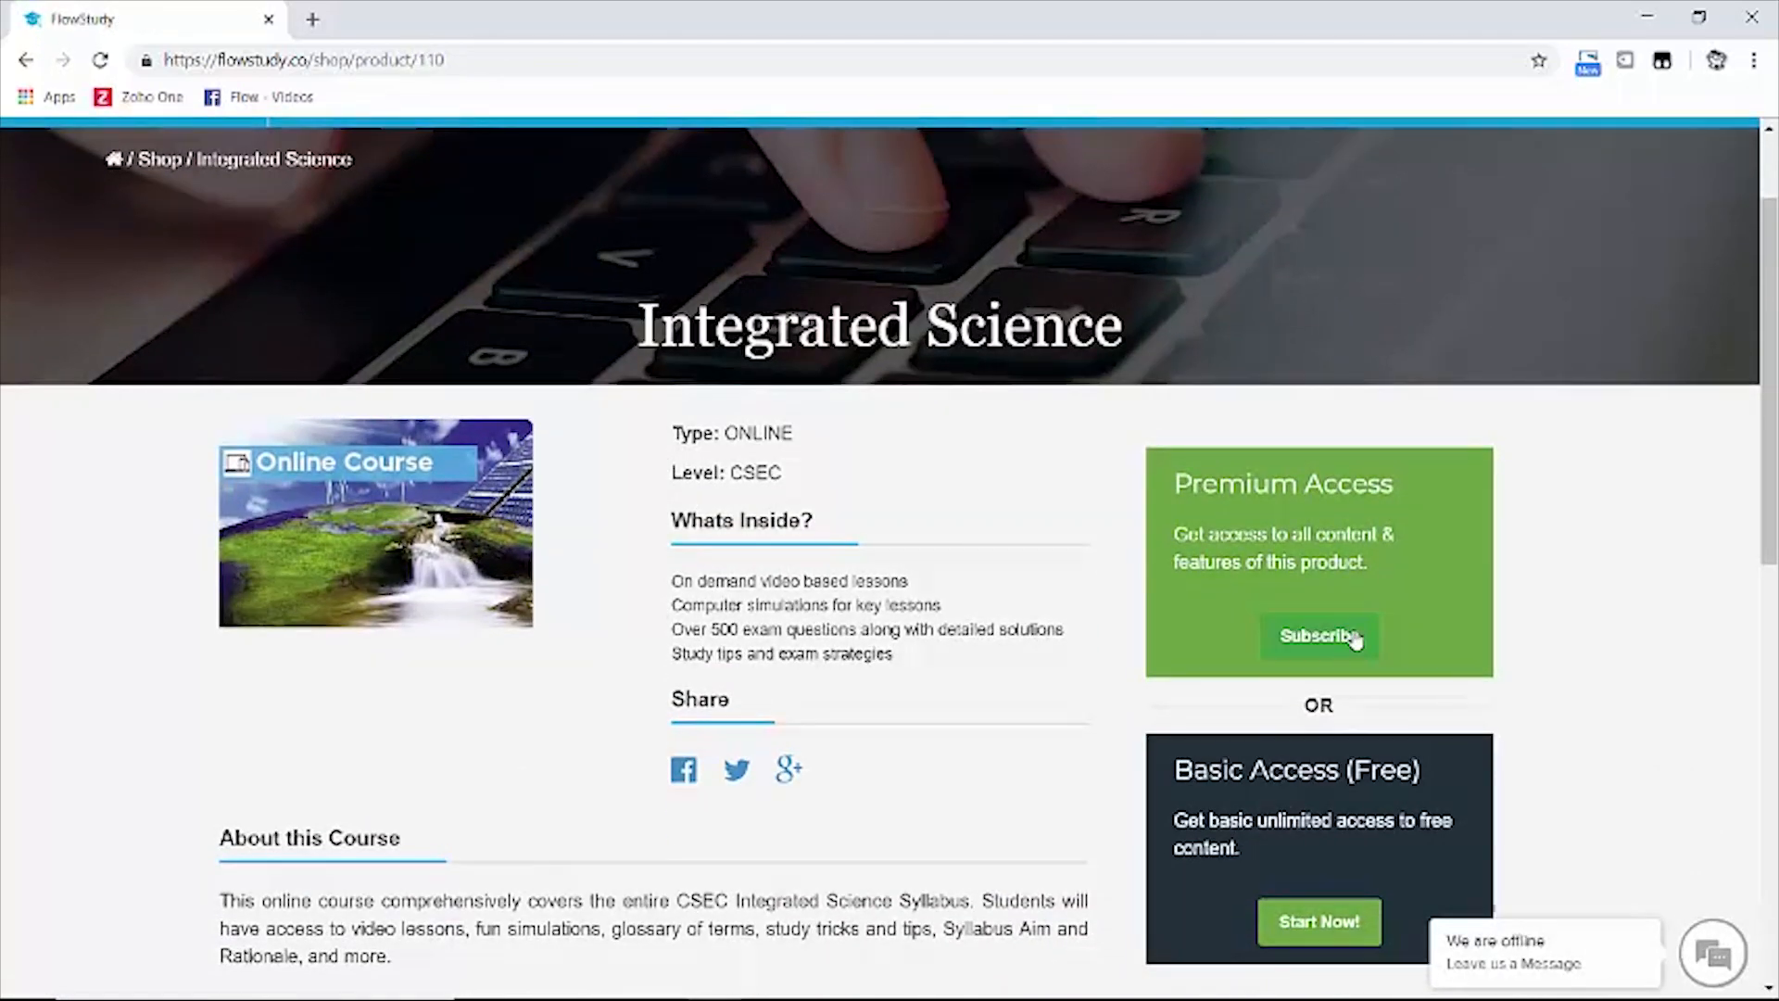
click(1320, 637)
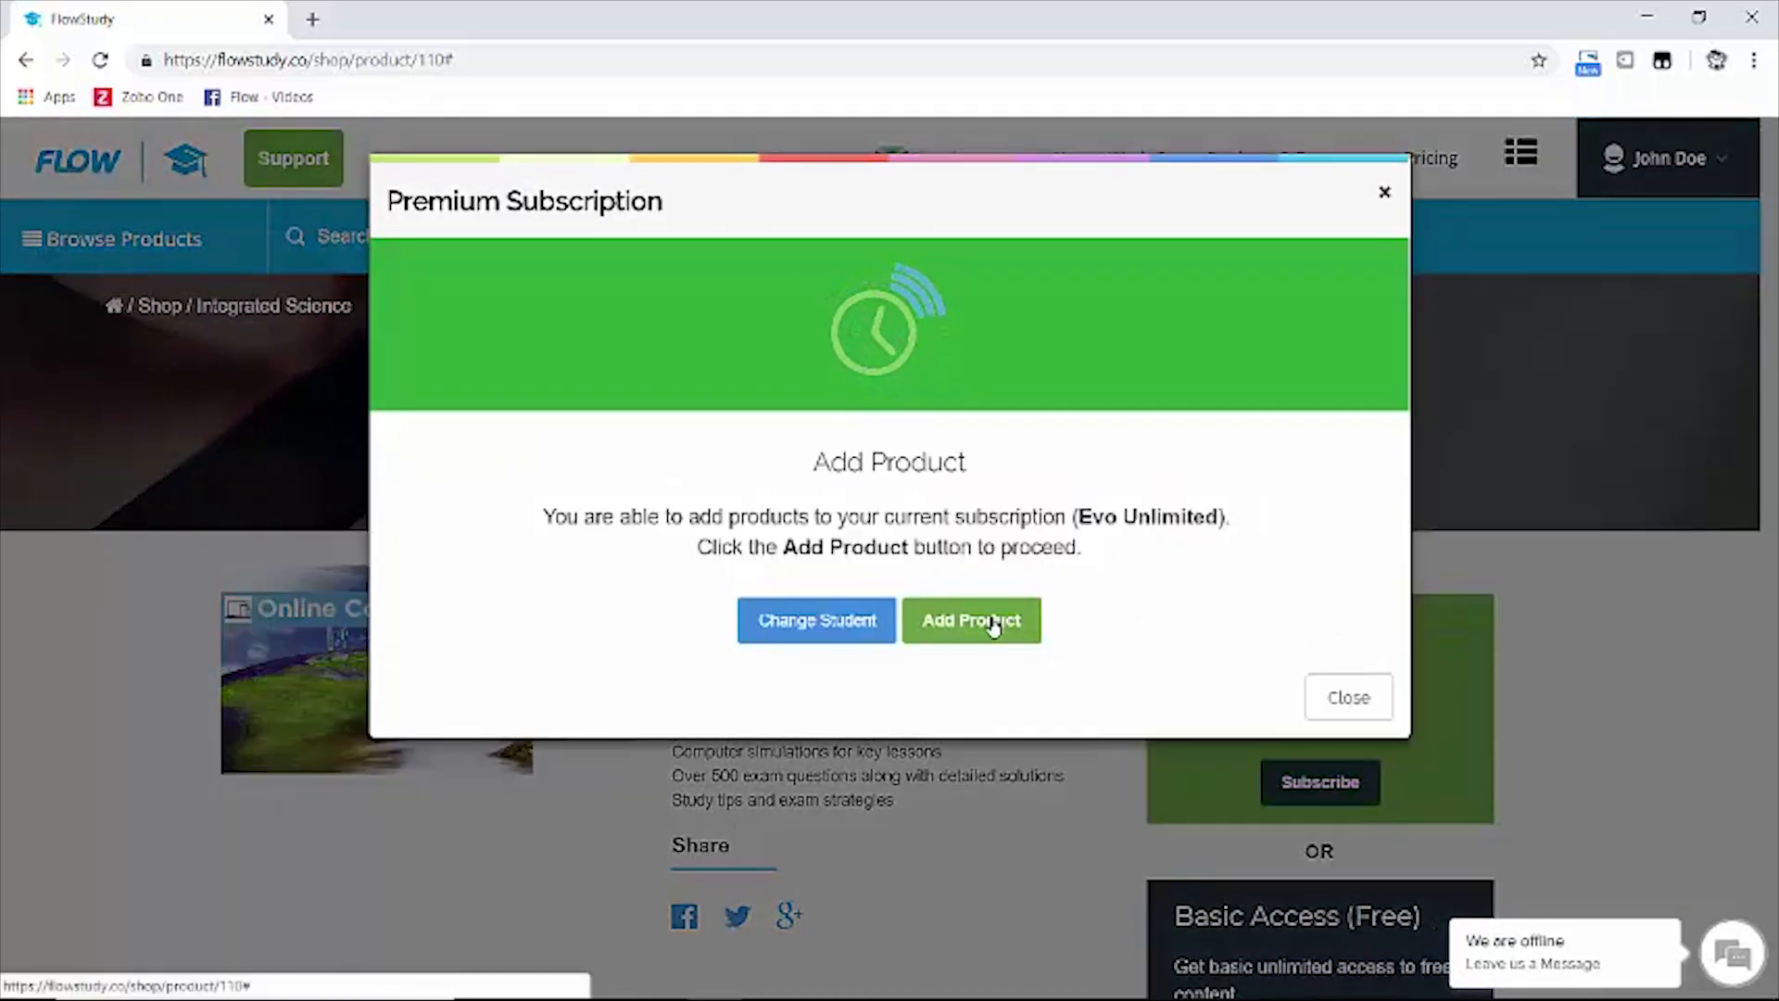
click(971, 620)
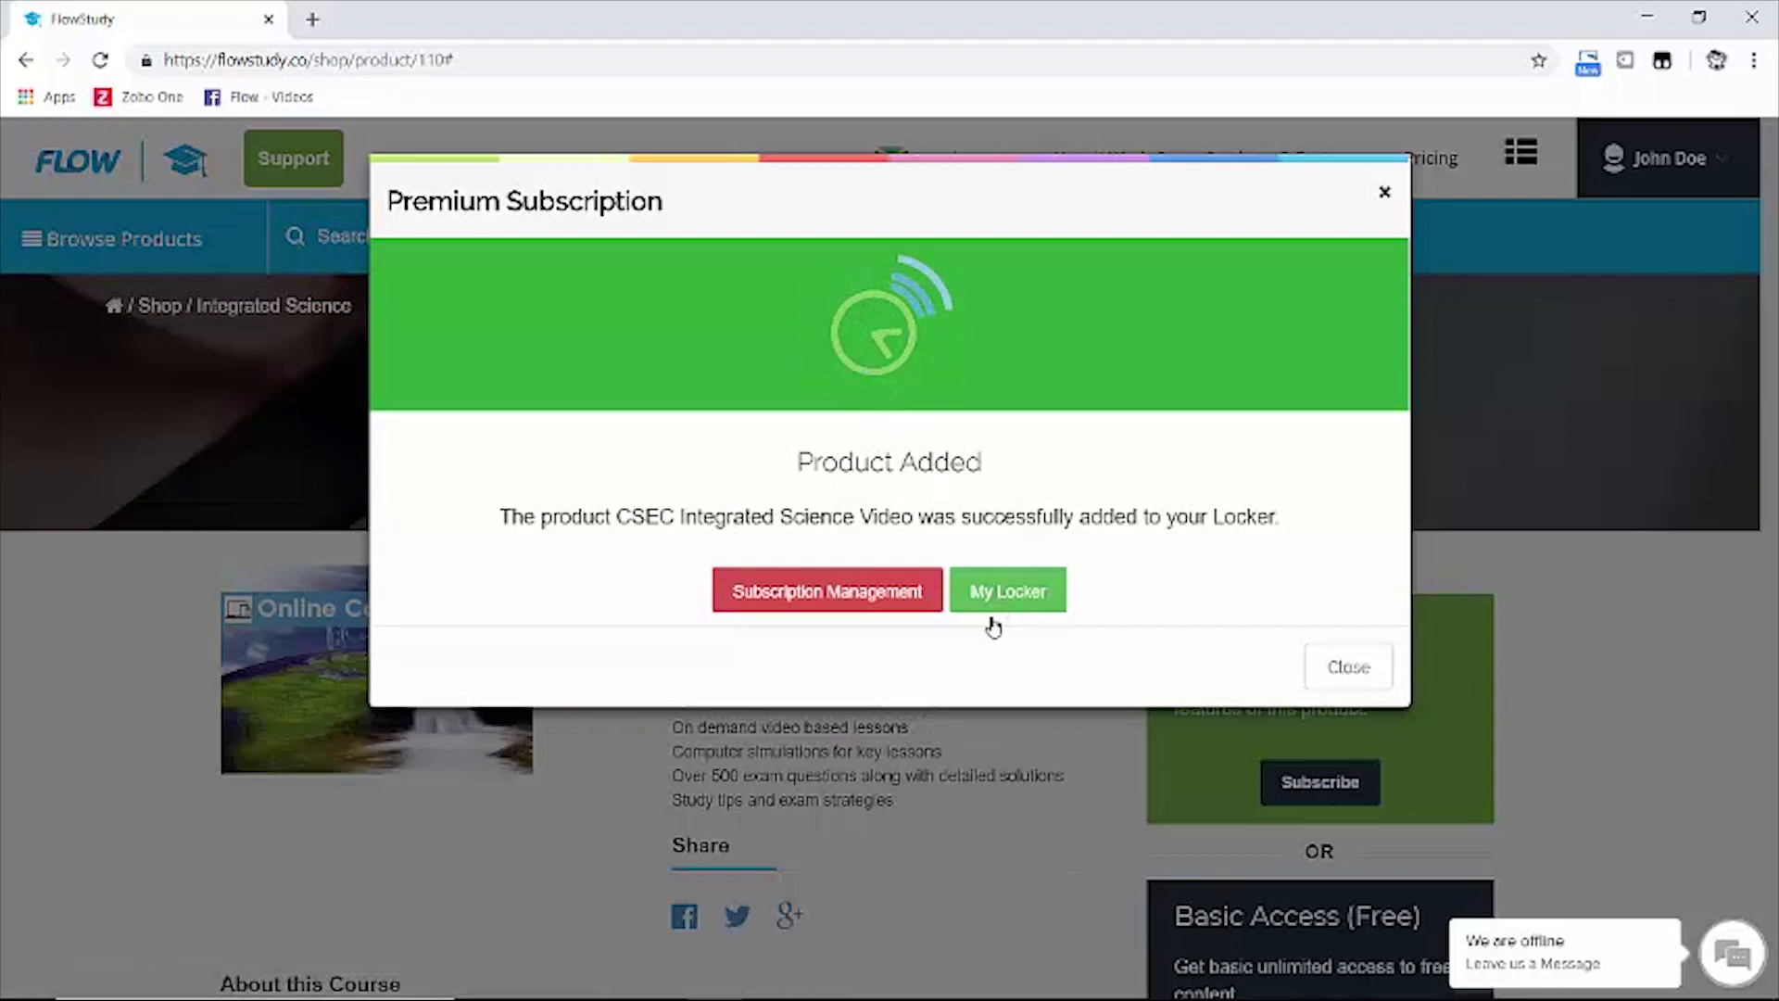
- Go from the Product Added dialog to My Locker's Online Courses, showing 9 courses
click(1005, 590)
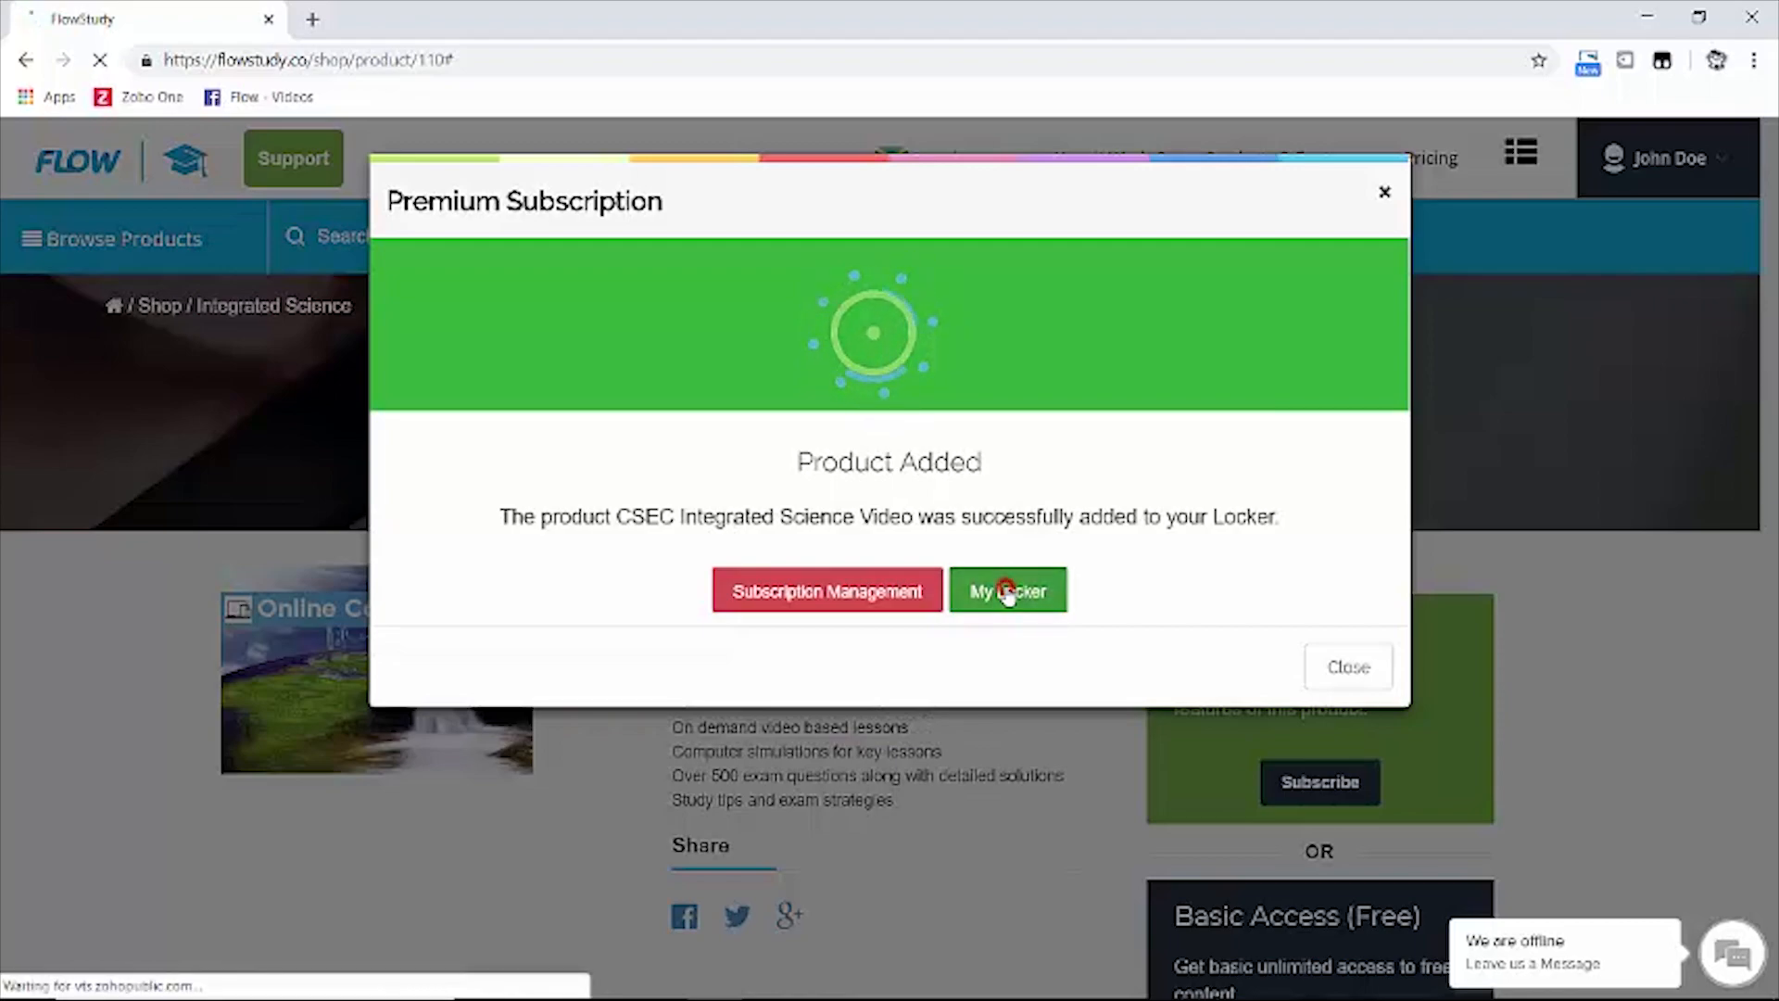
click(1008, 591)
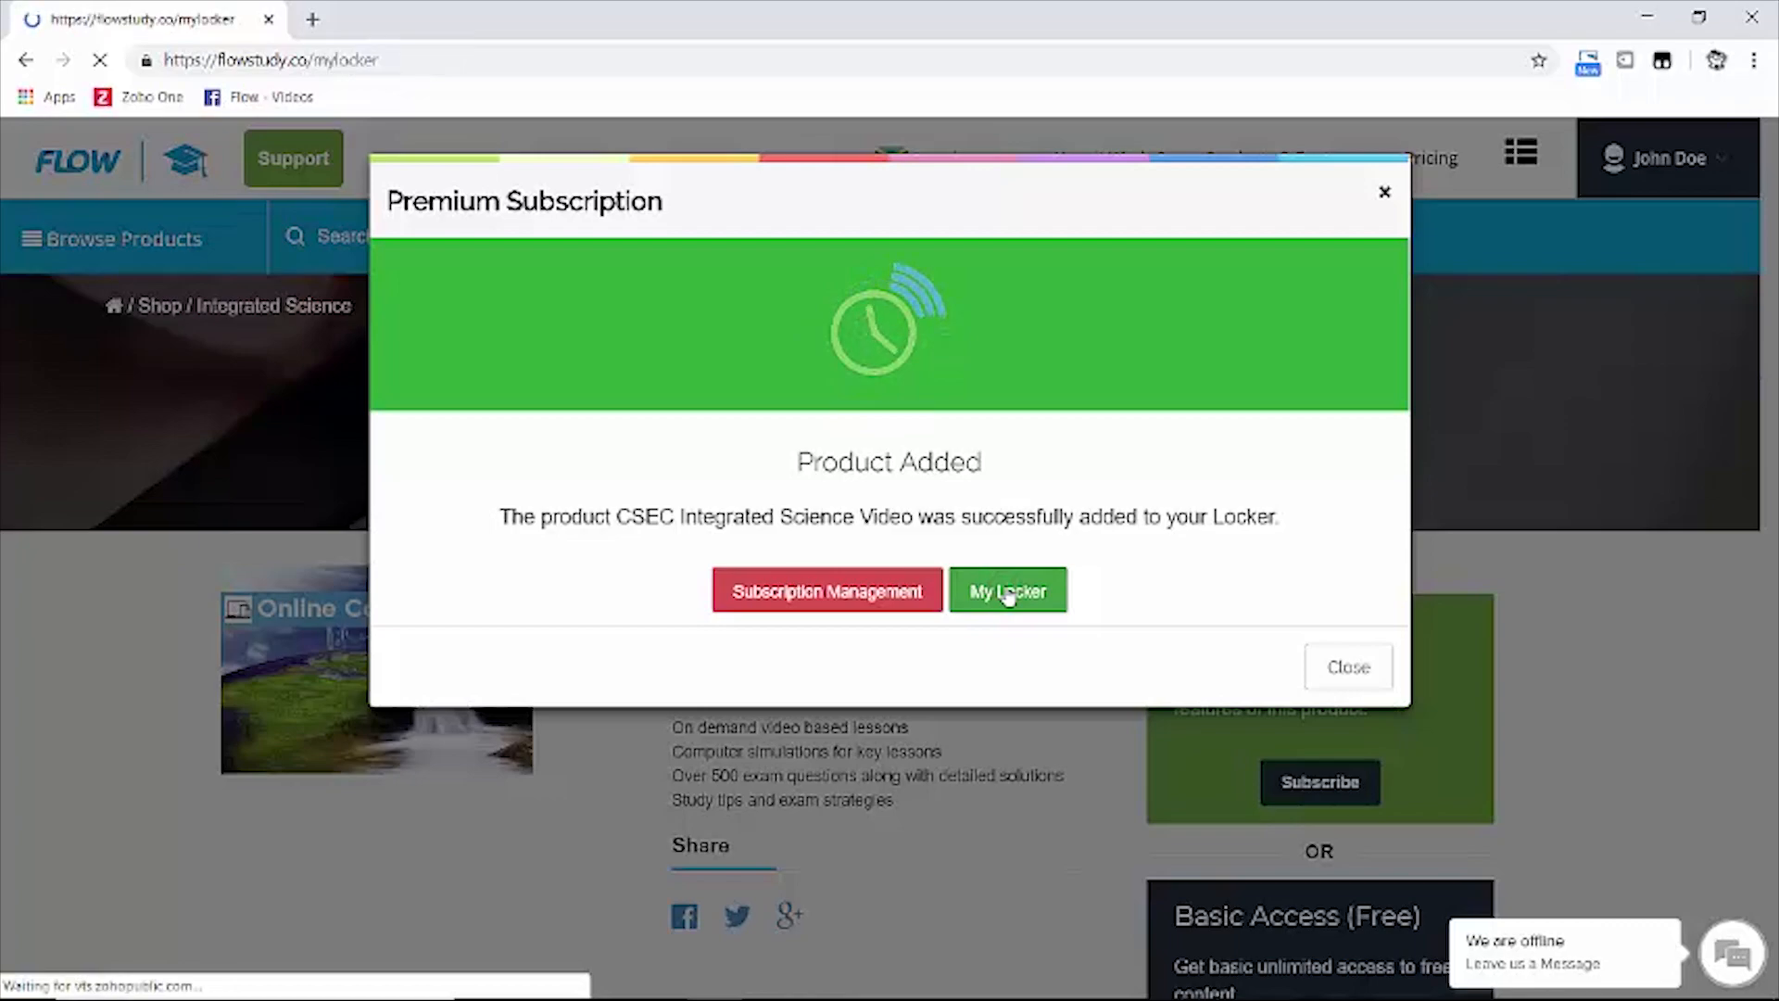
click(1008, 590)
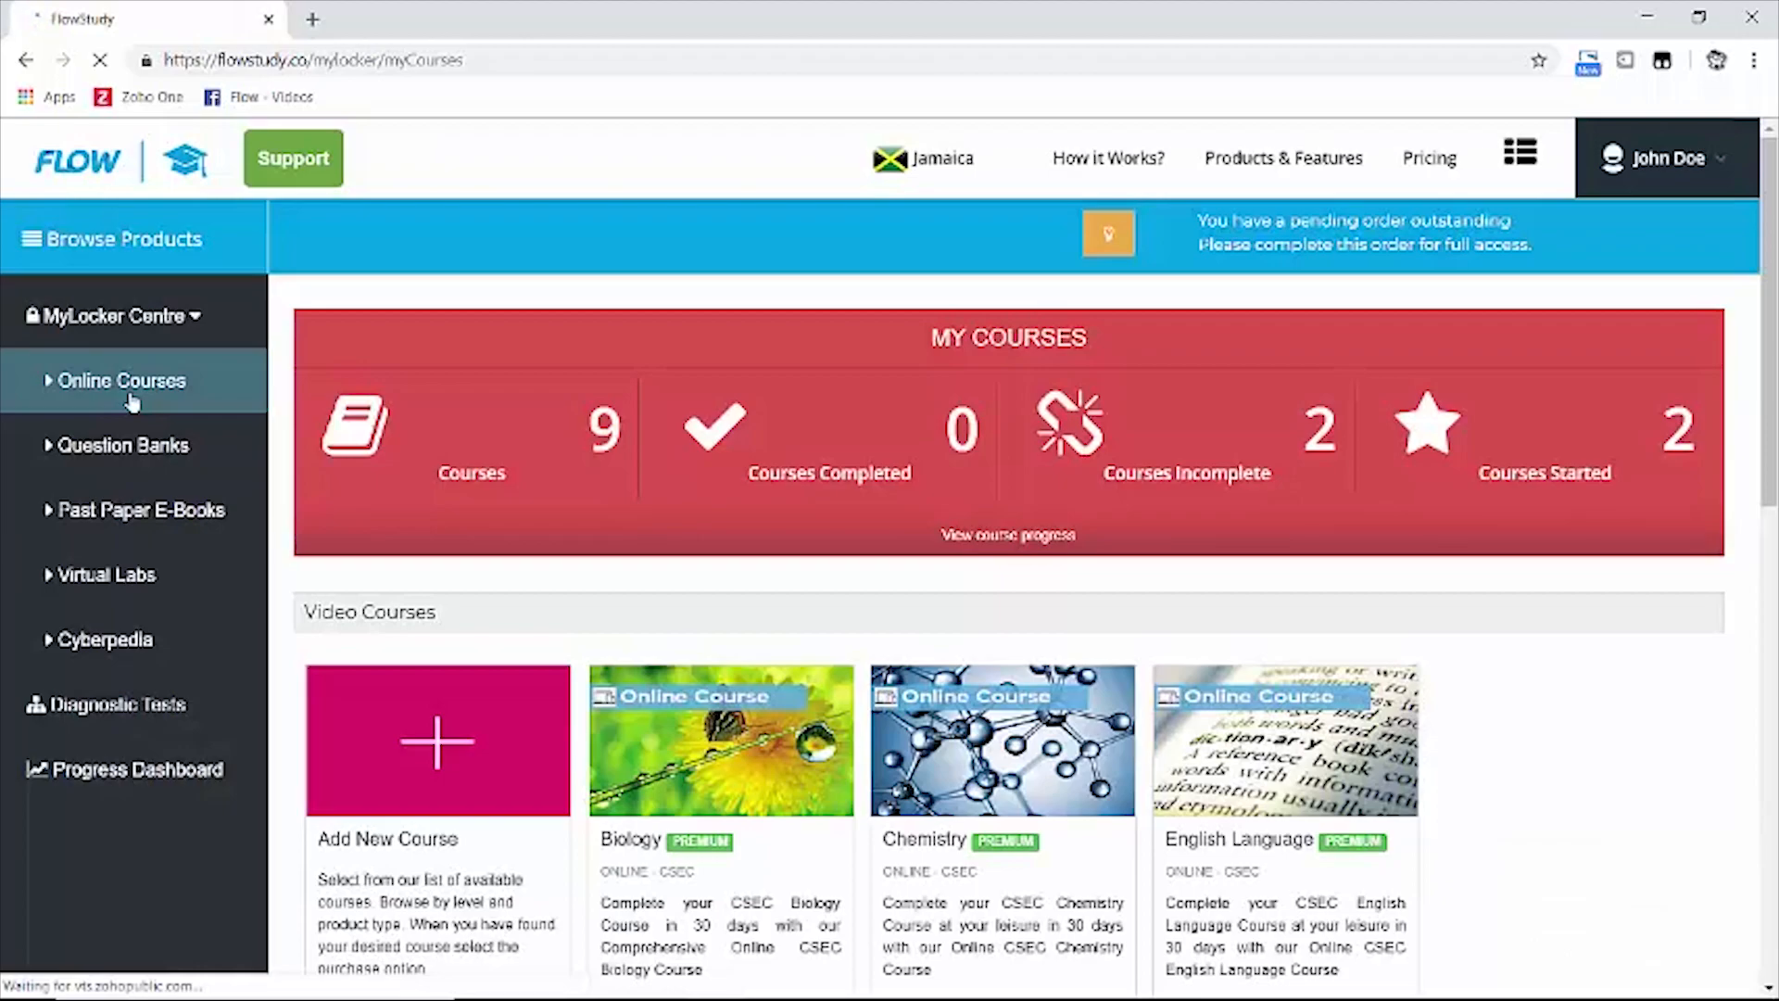
- Scroll to the Integrated Science video course in the locker and open it
scroll(down, 3)
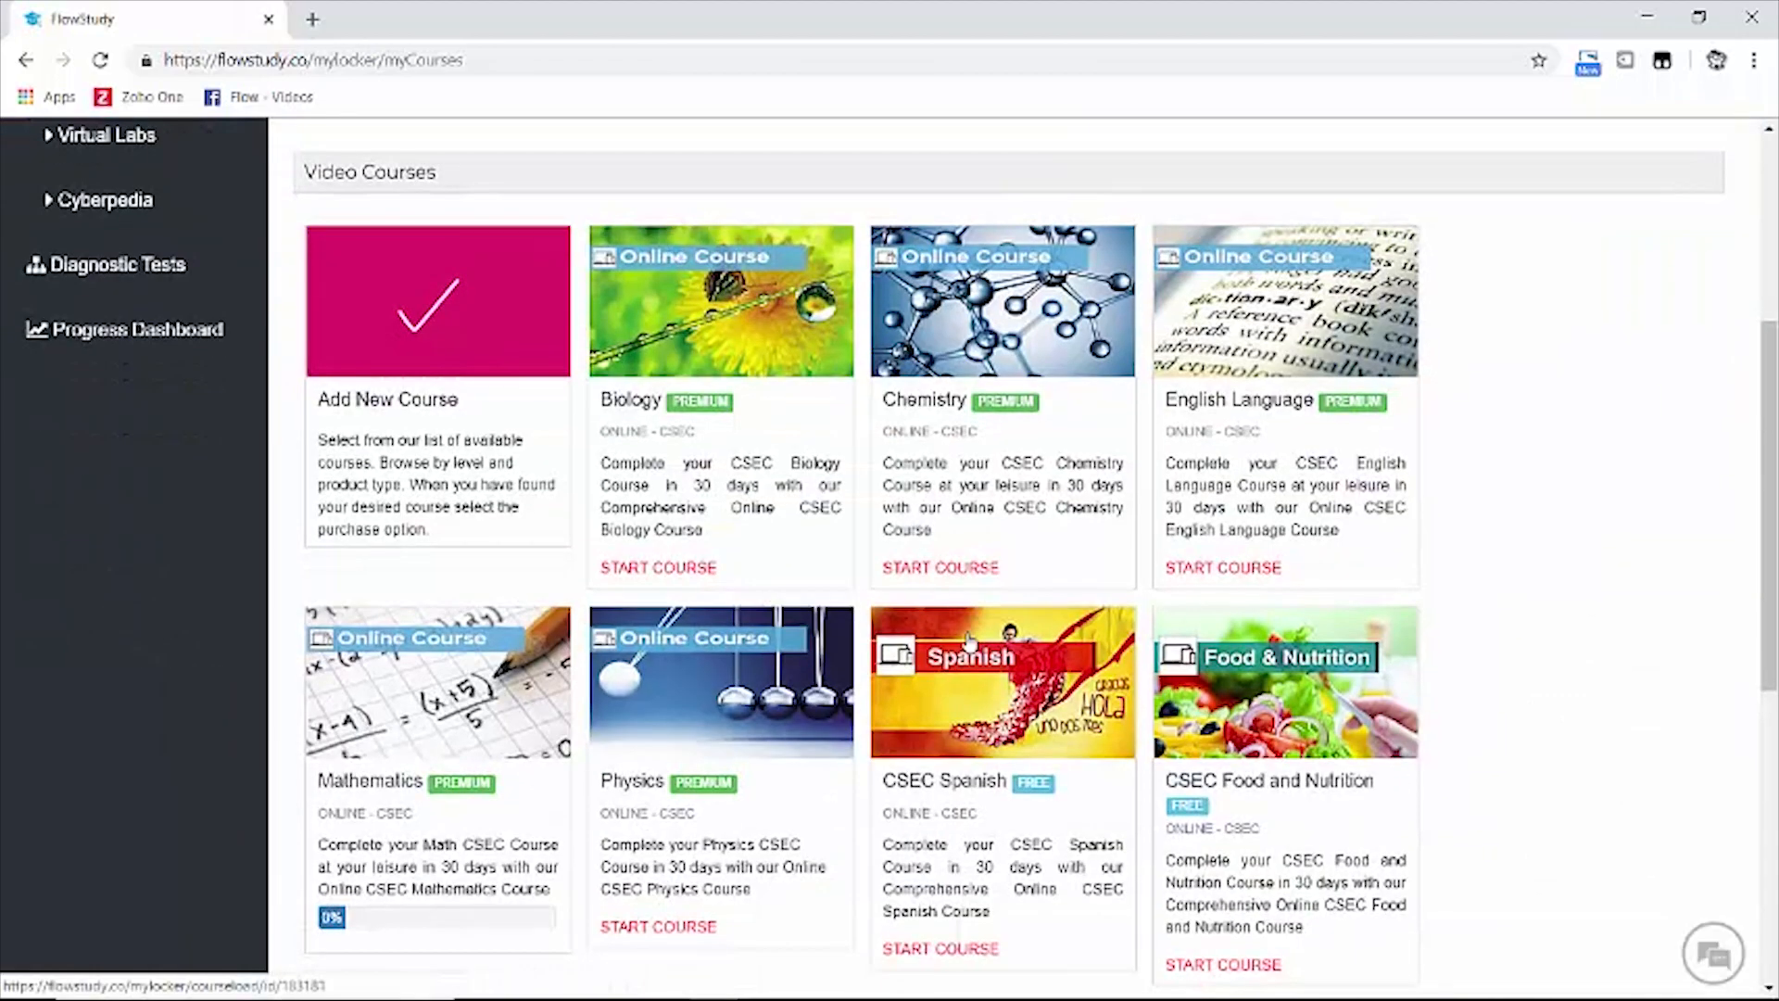
scroll(down, 3)
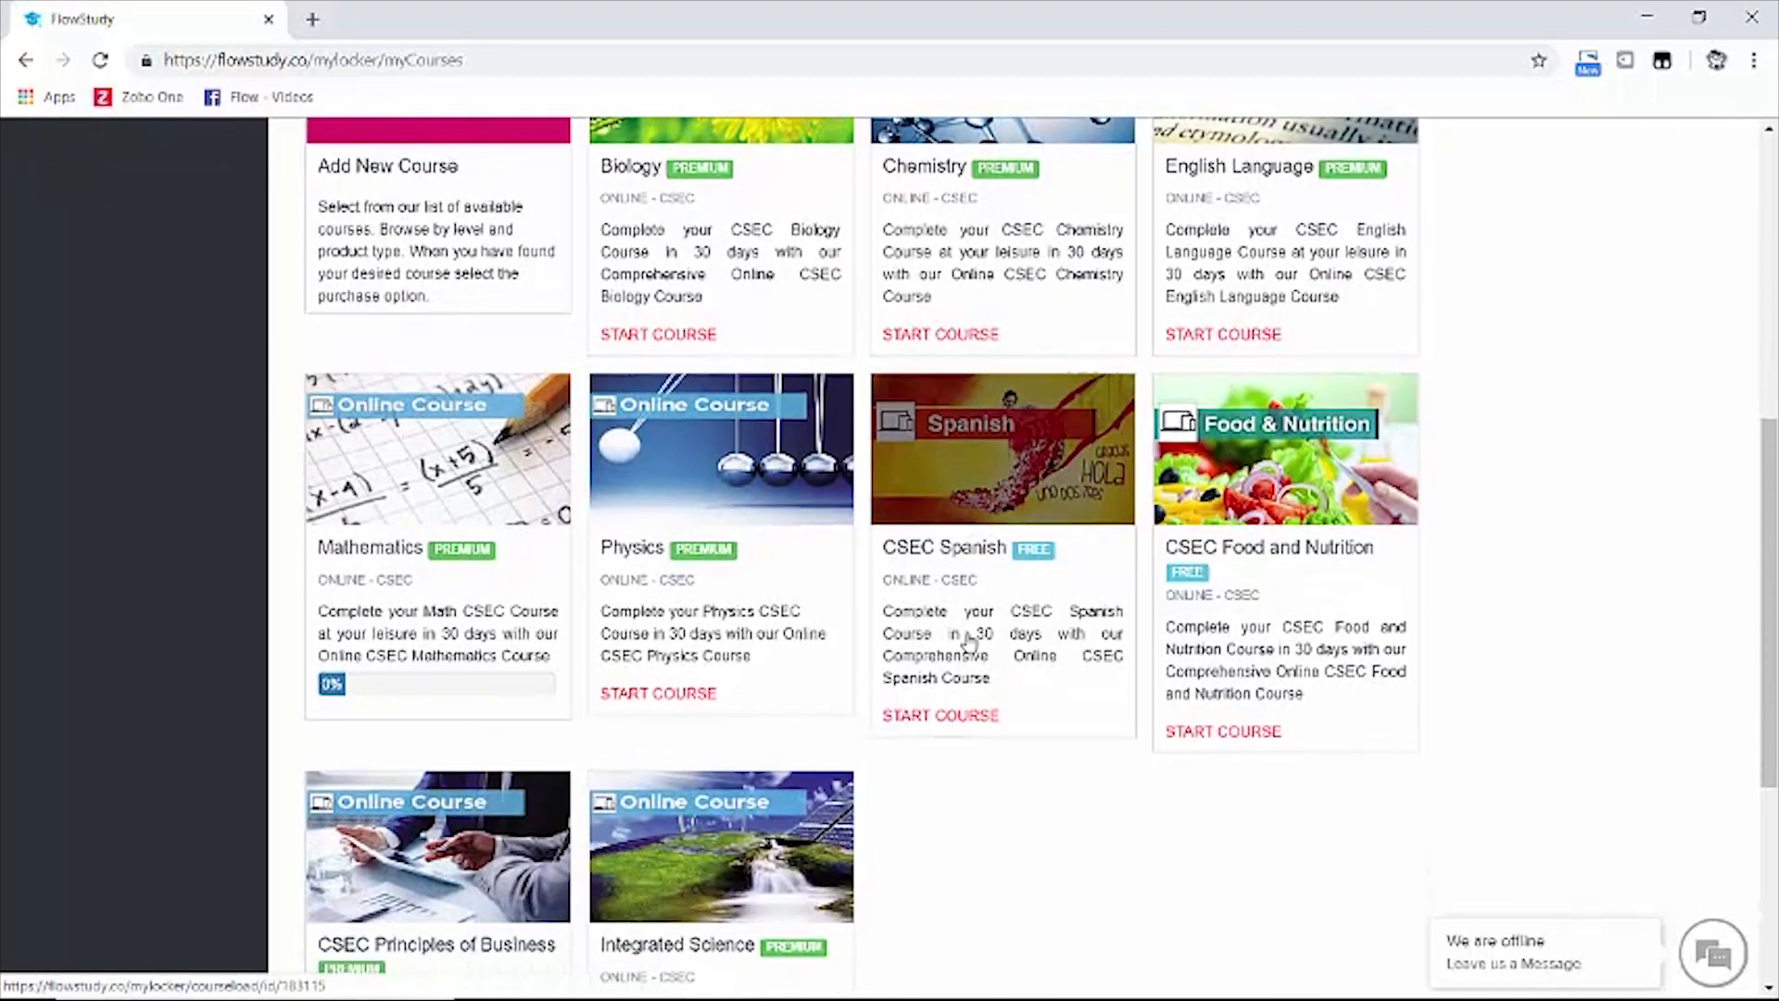
scroll(down, 3)
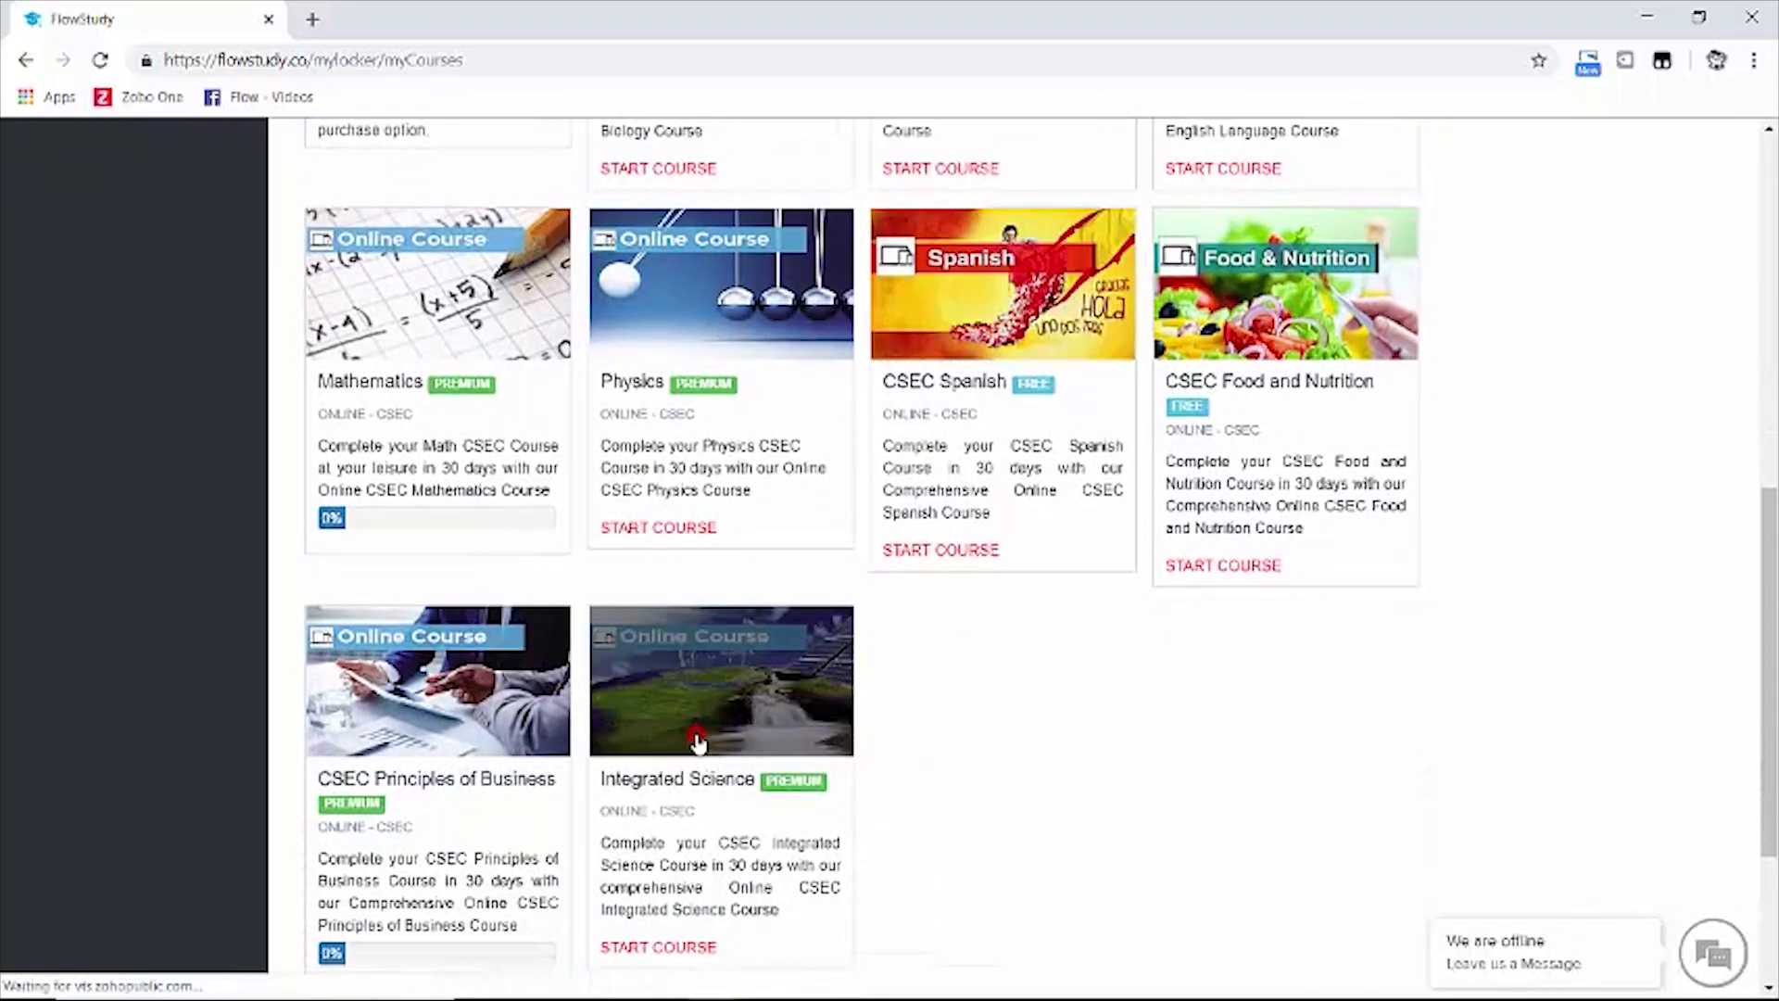
click(658, 947)
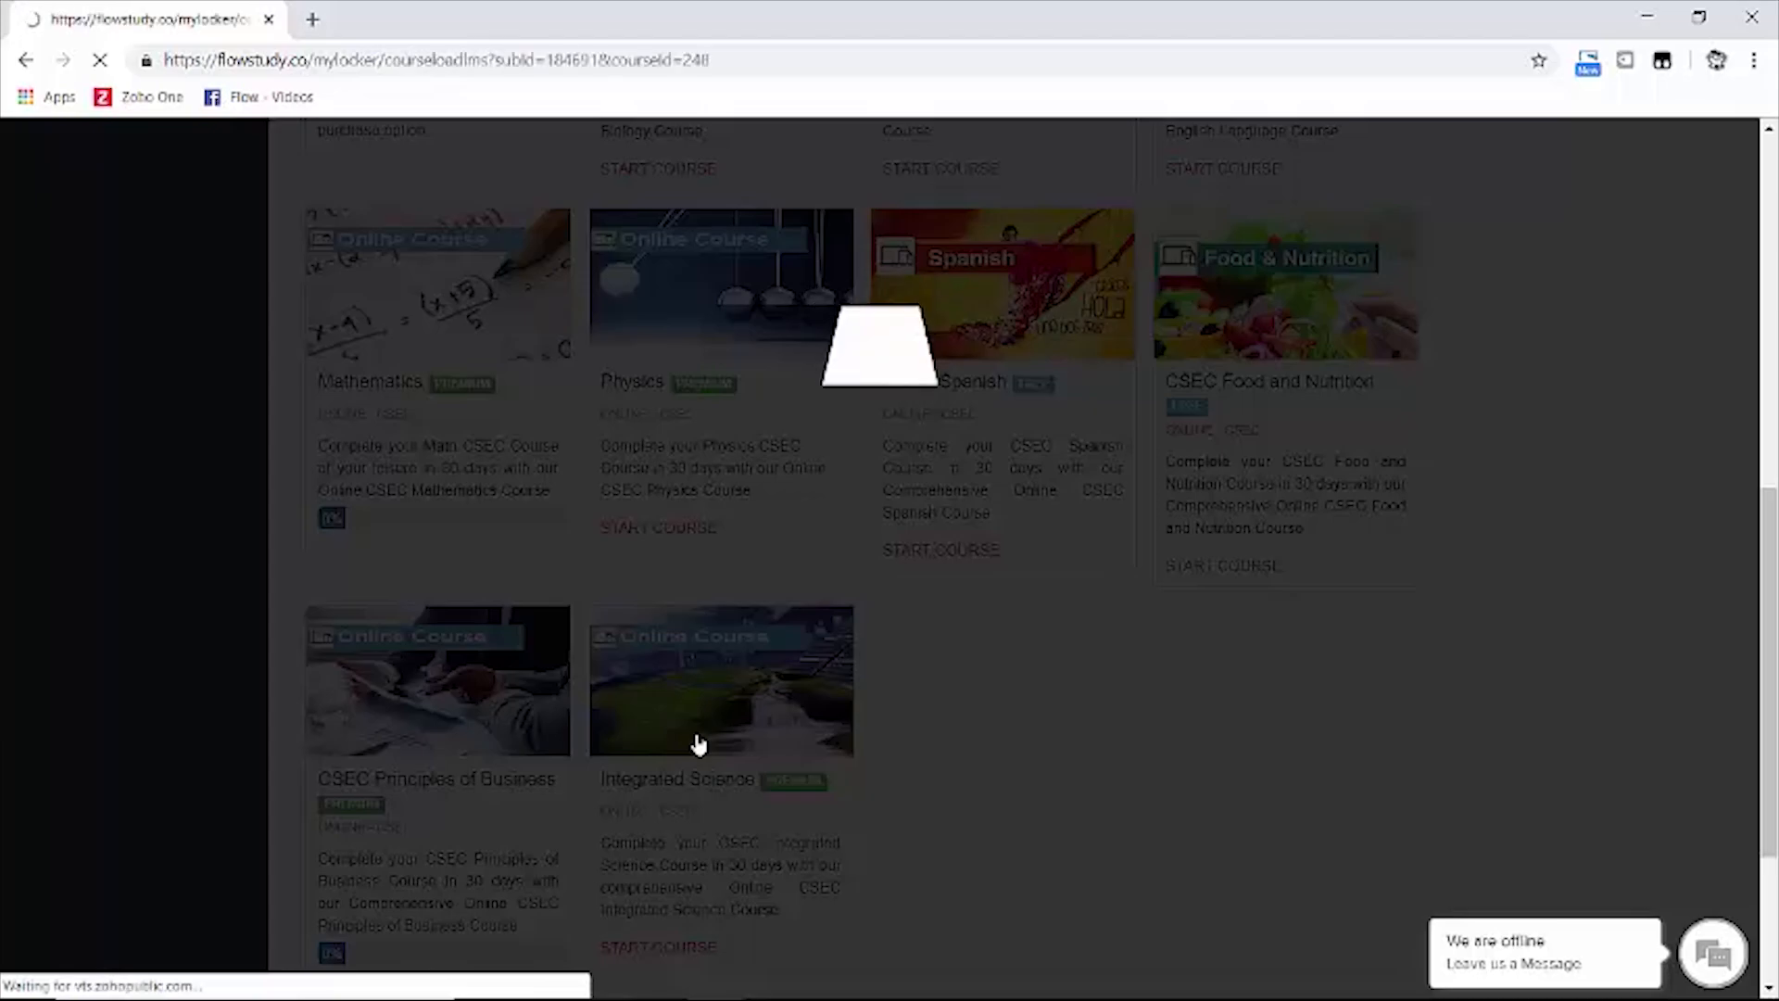